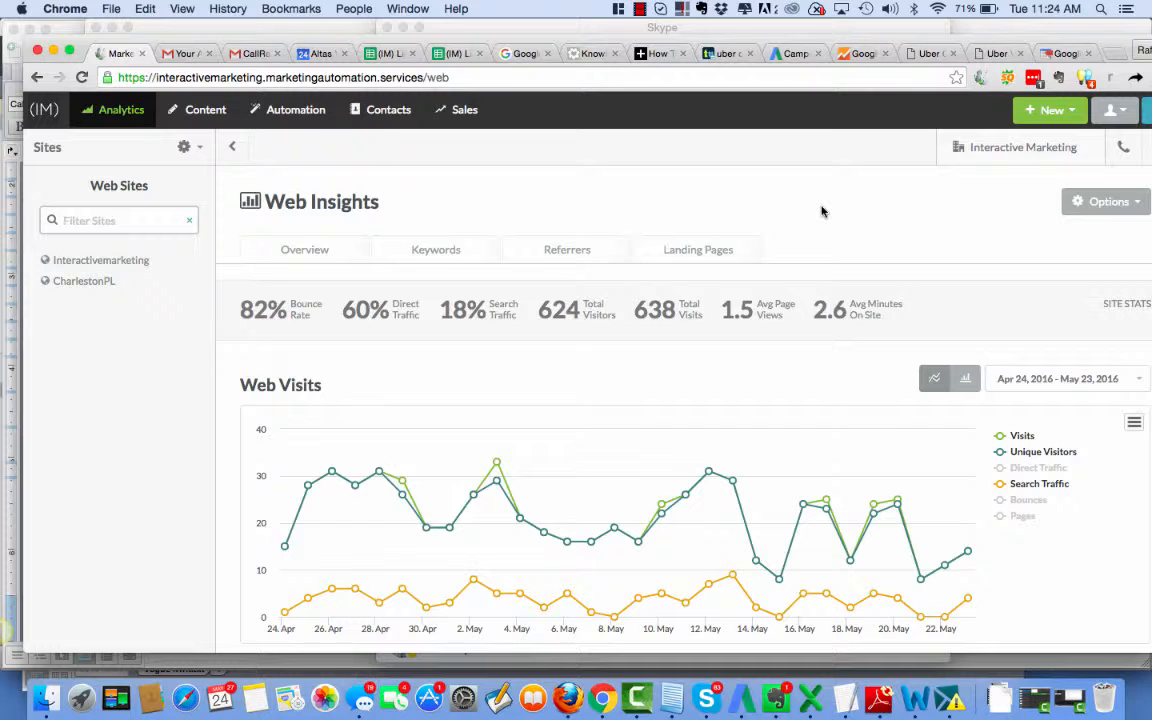
pyautogui.moveTo(1024, 148)
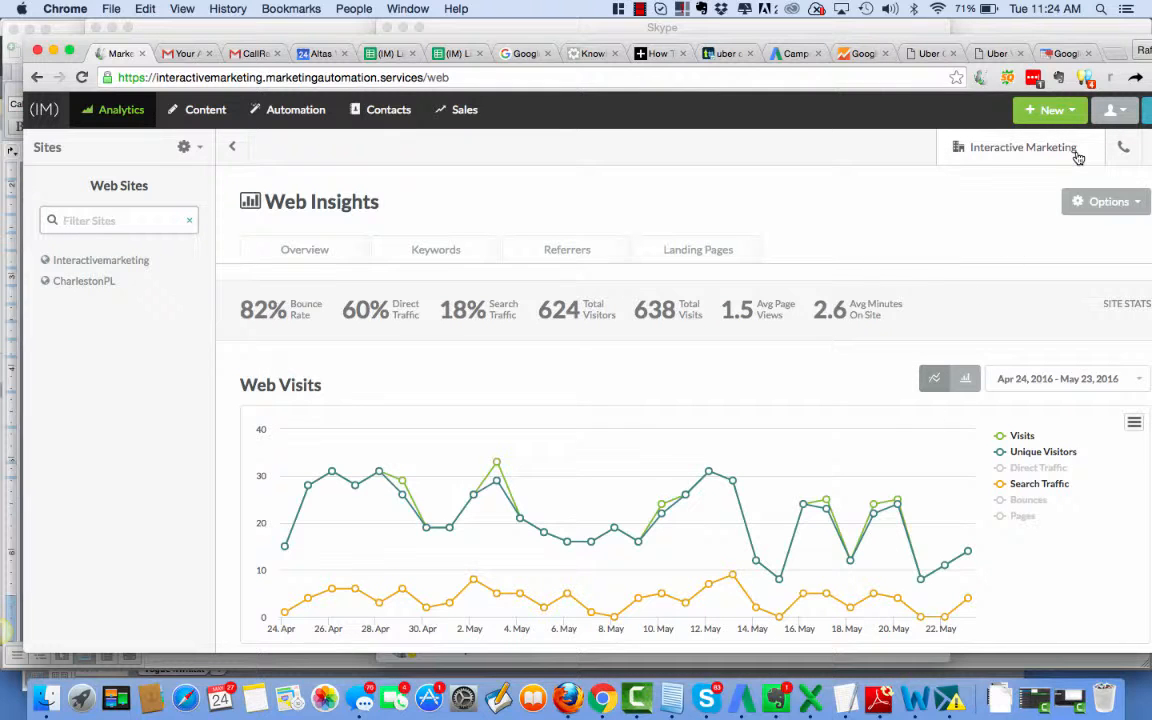
pyautogui.moveTo(128, 148)
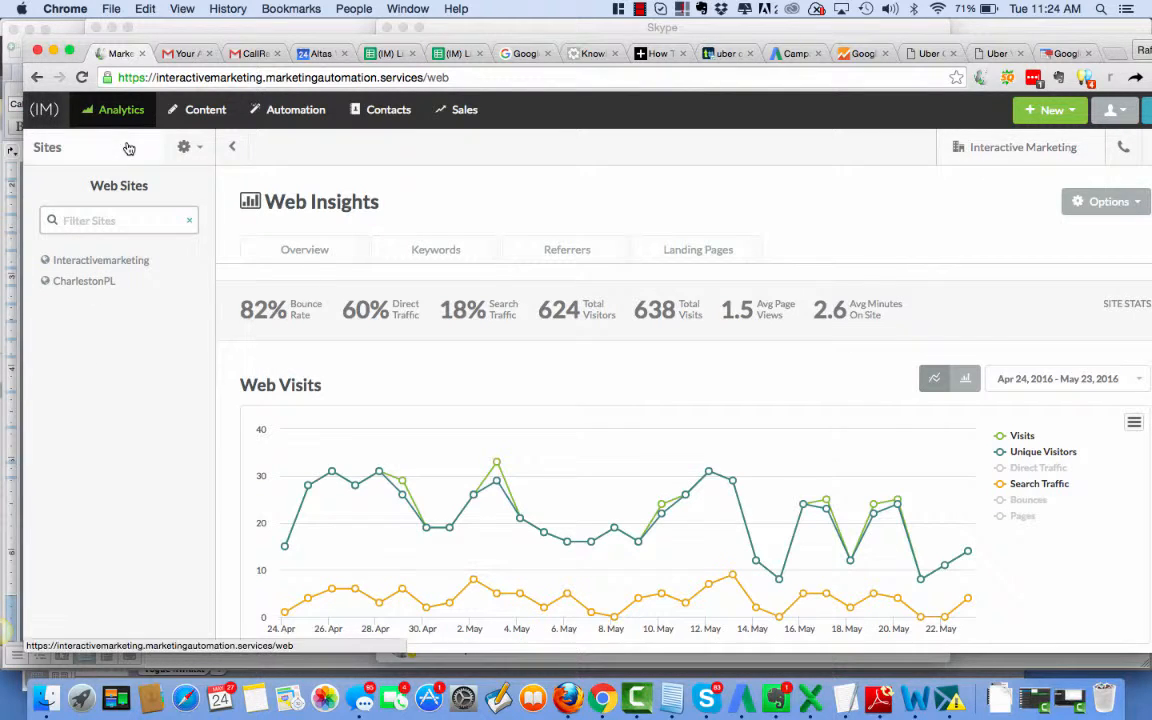
# - From the site traffic analytics page, start adding a new website to track
pyautogui.click(120, 108)
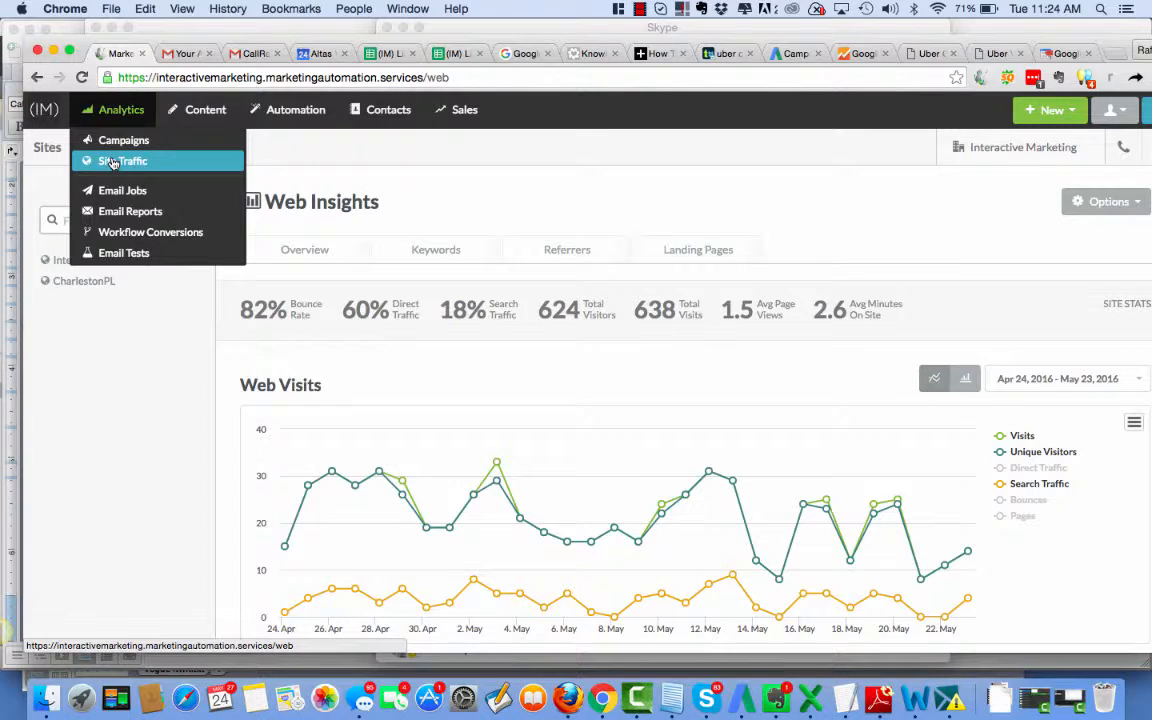
pyautogui.moveTo(108, 168)
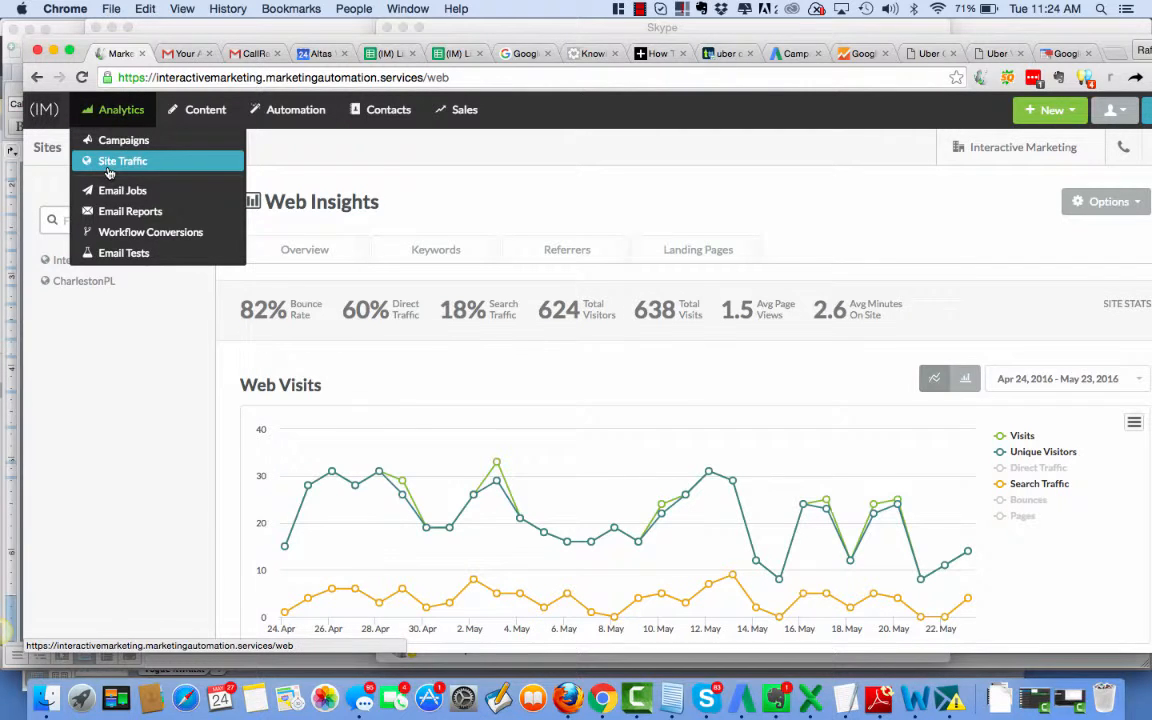
pyautogui.click(122, 160)
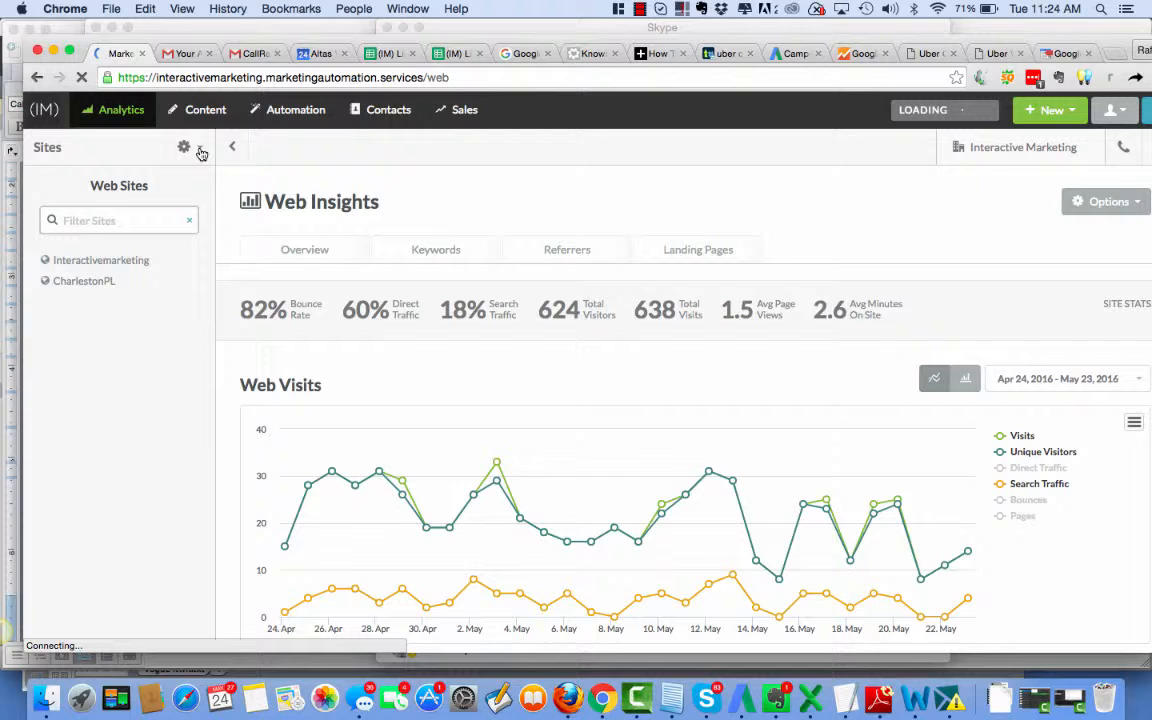
pyautogui.click(184, 148)
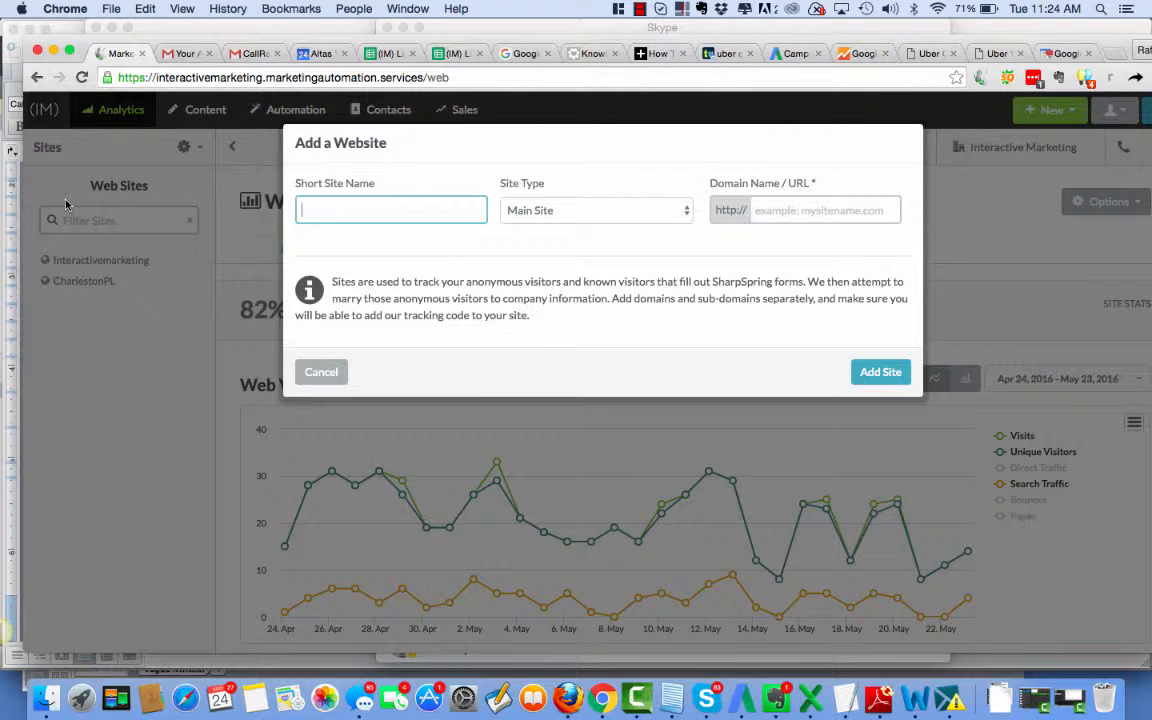
# - Enter the site Uber Cash Systems as a Microsite or Brochure with domain ubercashsystem.com and add it
pyautogui.write('Uber Cash')
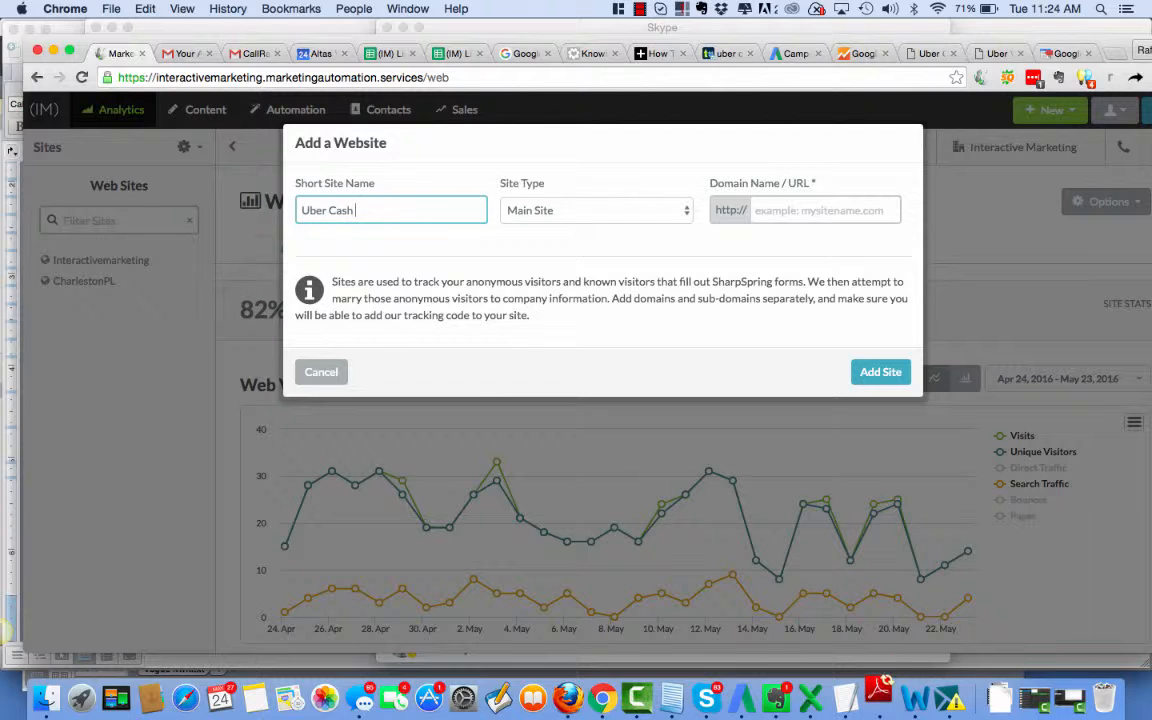
pyautogui.write('Systems')
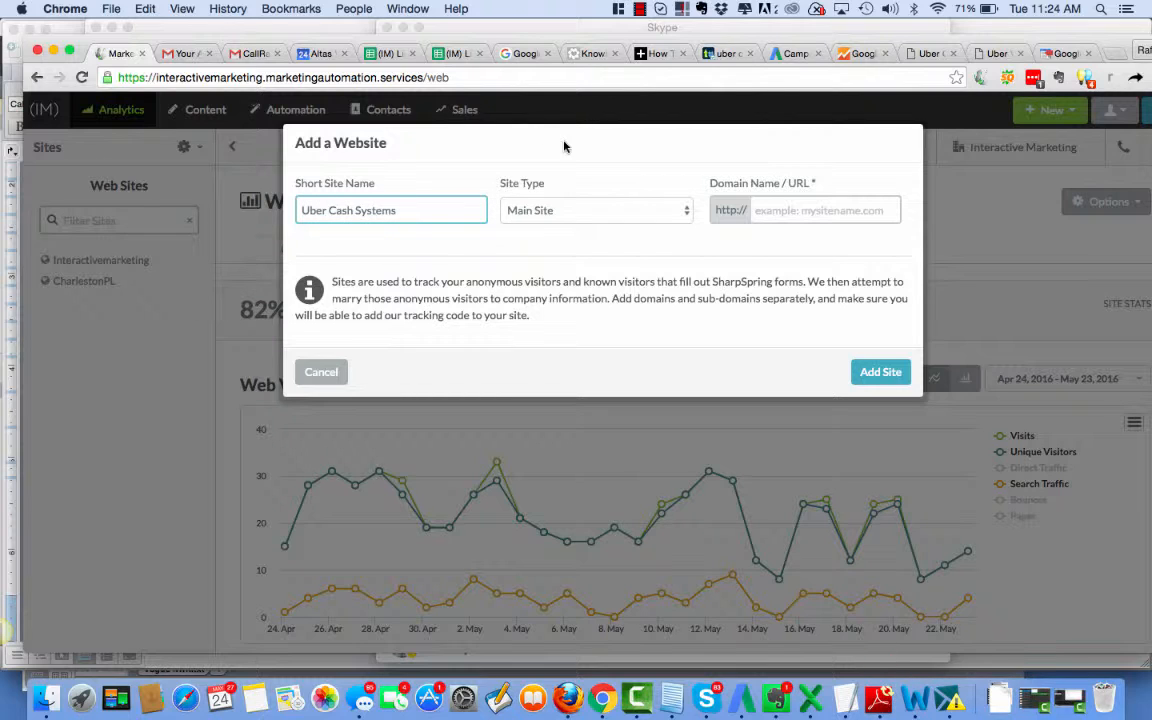
pyautogui.click(596, 210)
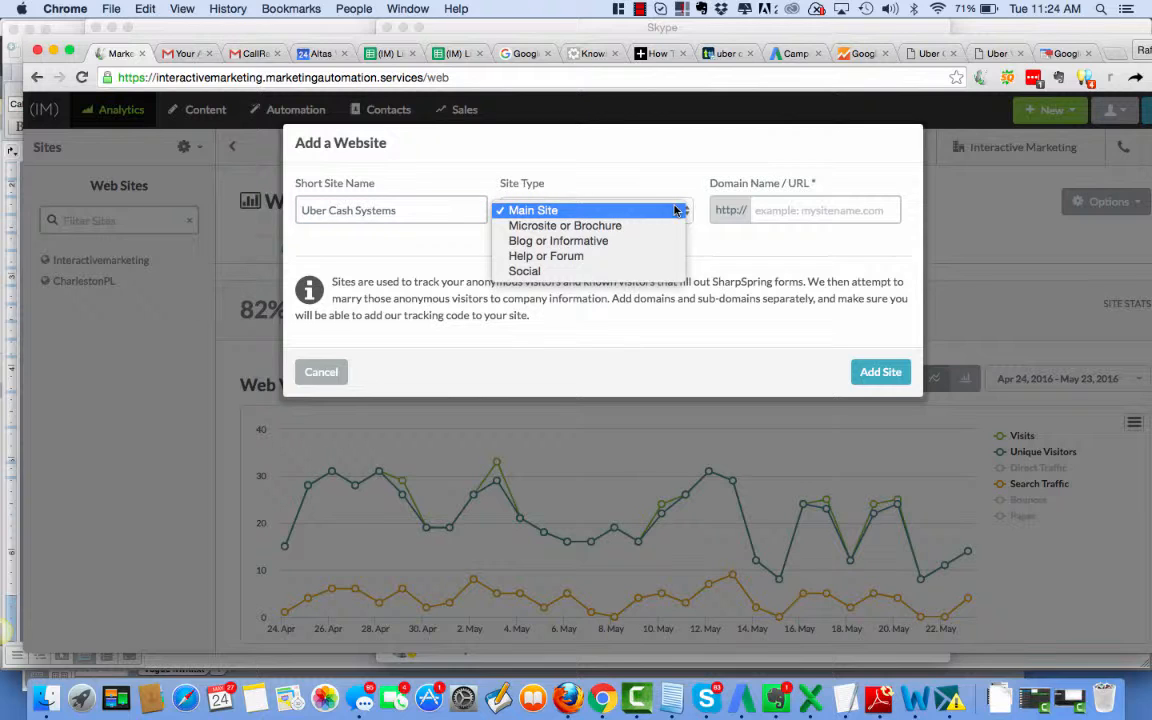
pyautogui.moveTo(564, 224)
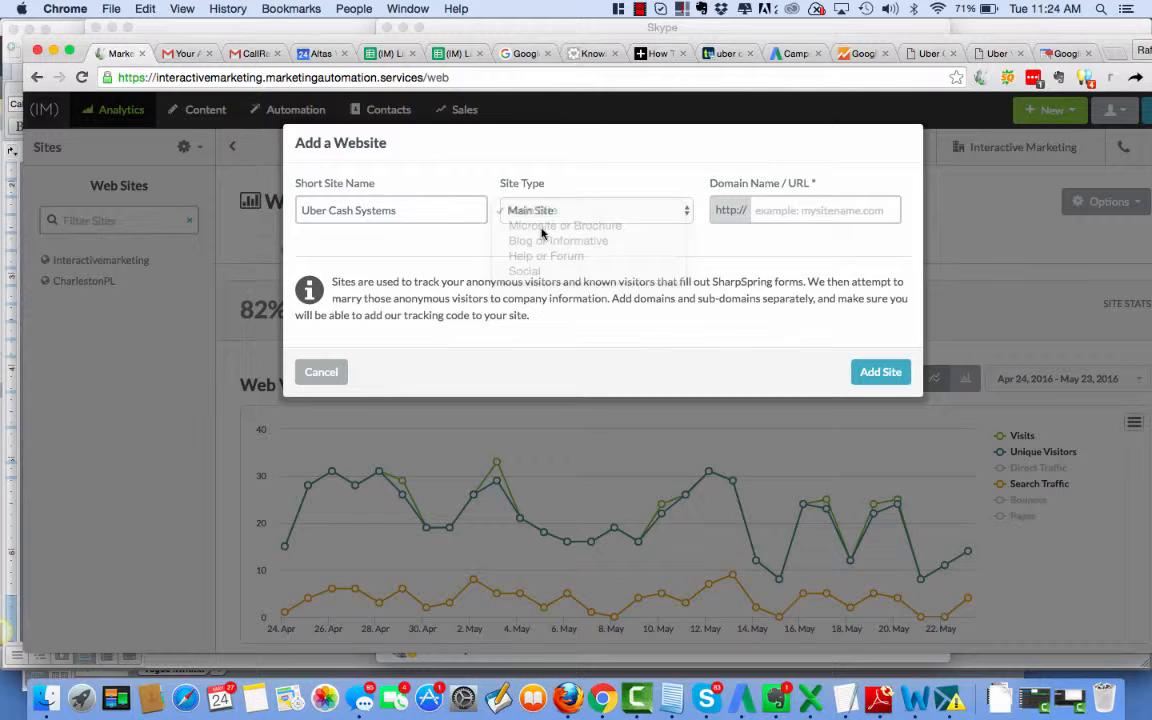
pyautogui.click(564, 224)
pyautogui.write('ubercashsystem.com')
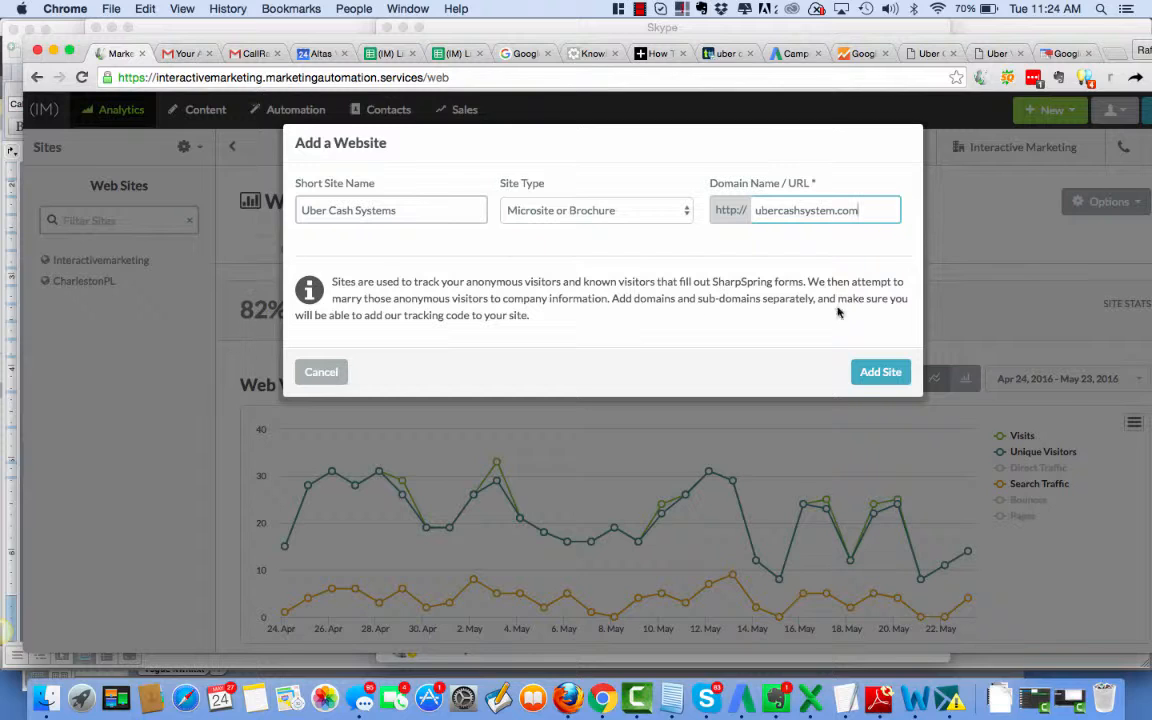
pyautogui.click(880, 370)
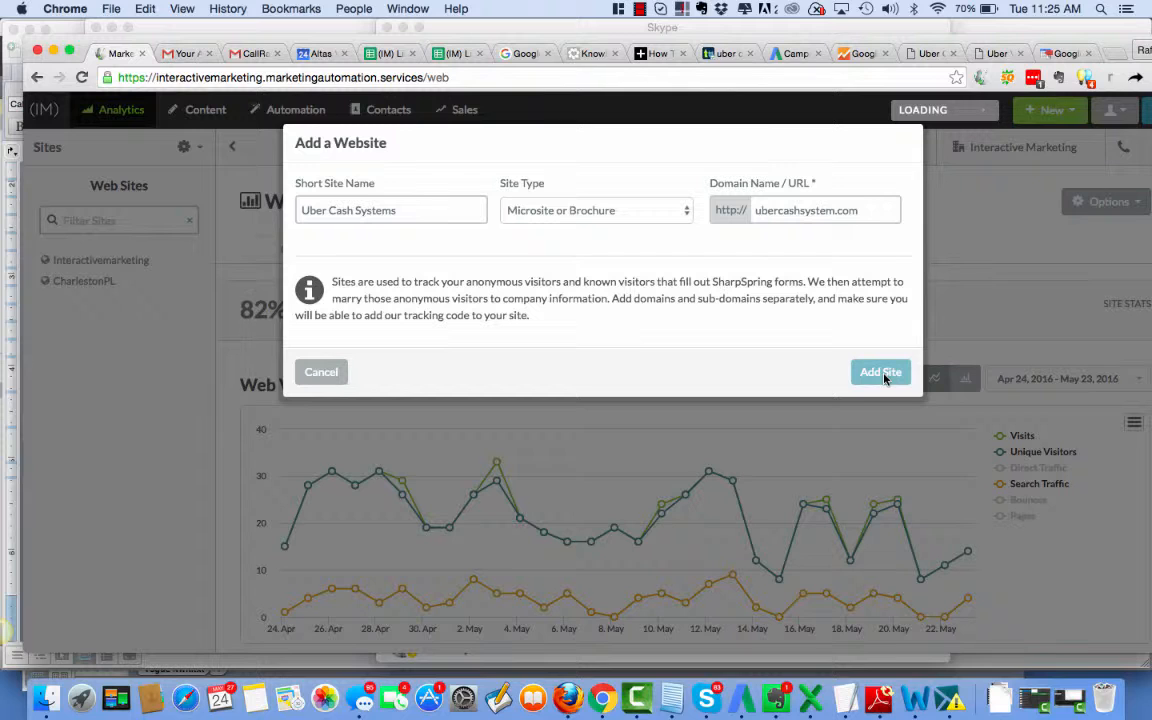
pyautogui.click(880, 370)
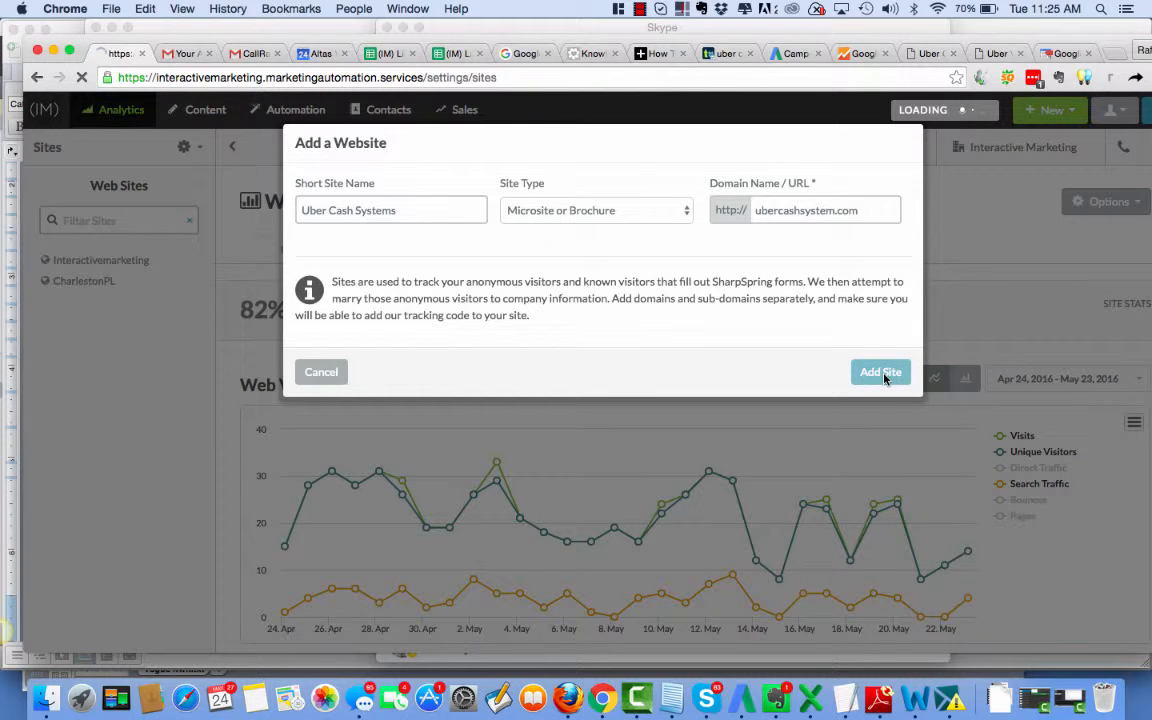
# - Submit the new site and locate Uber Cash Systems as a microsite in the Sites list
pyautogui.click(880, 372)
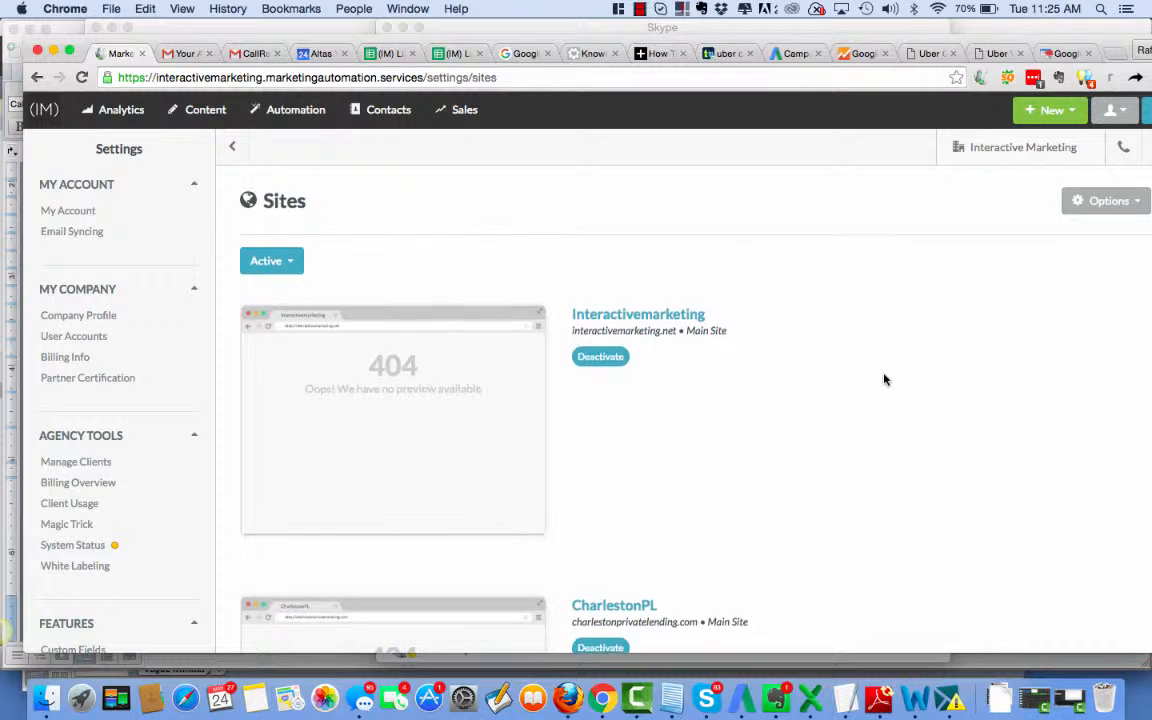
pyautogui.scroll(-3)
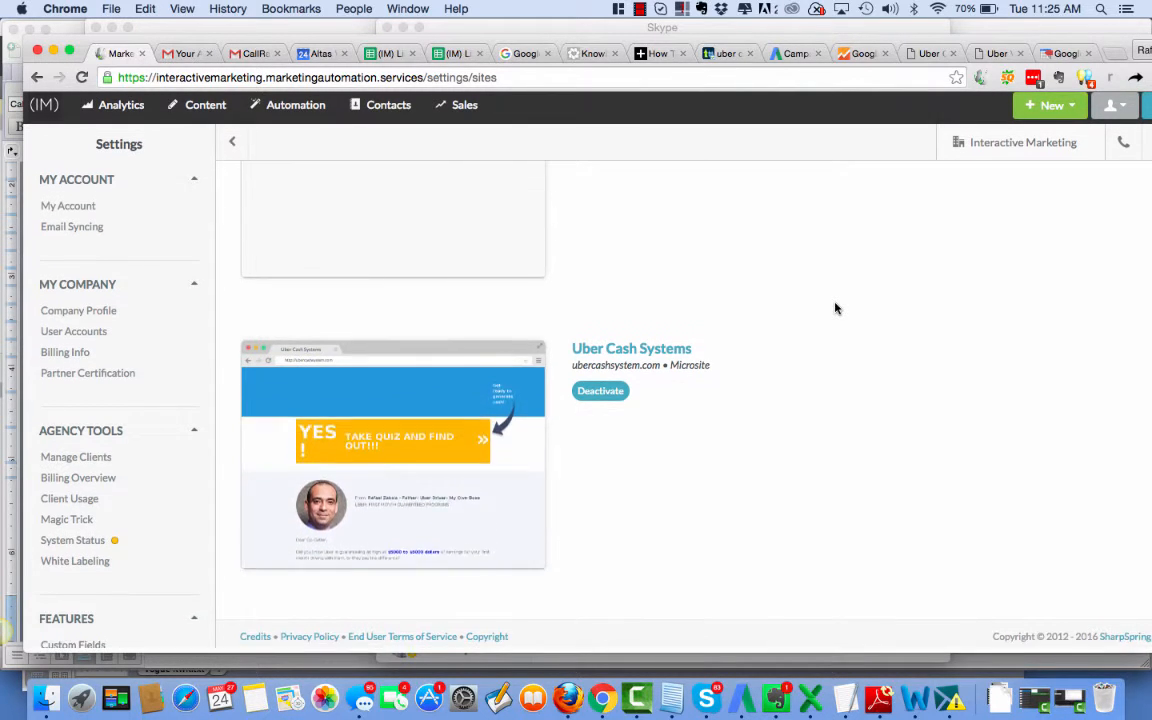
pyautogui.scroll(3)
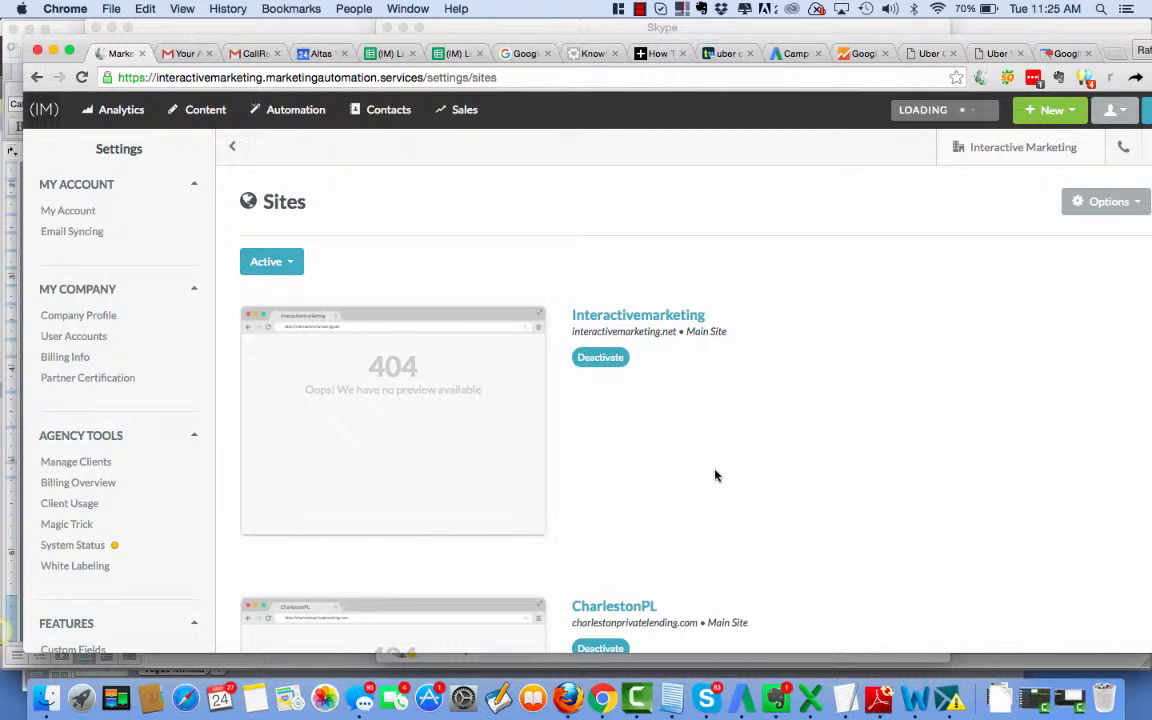
pyautogui.scroll(-3)
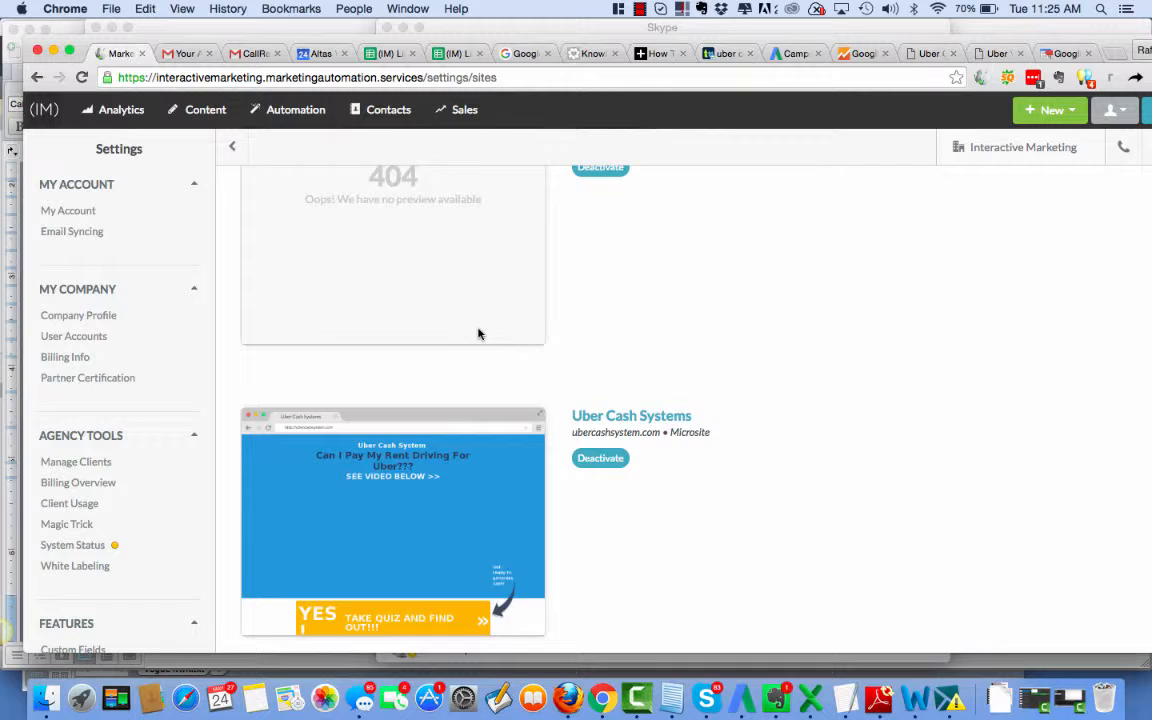
pyautogui.scroll(-3)
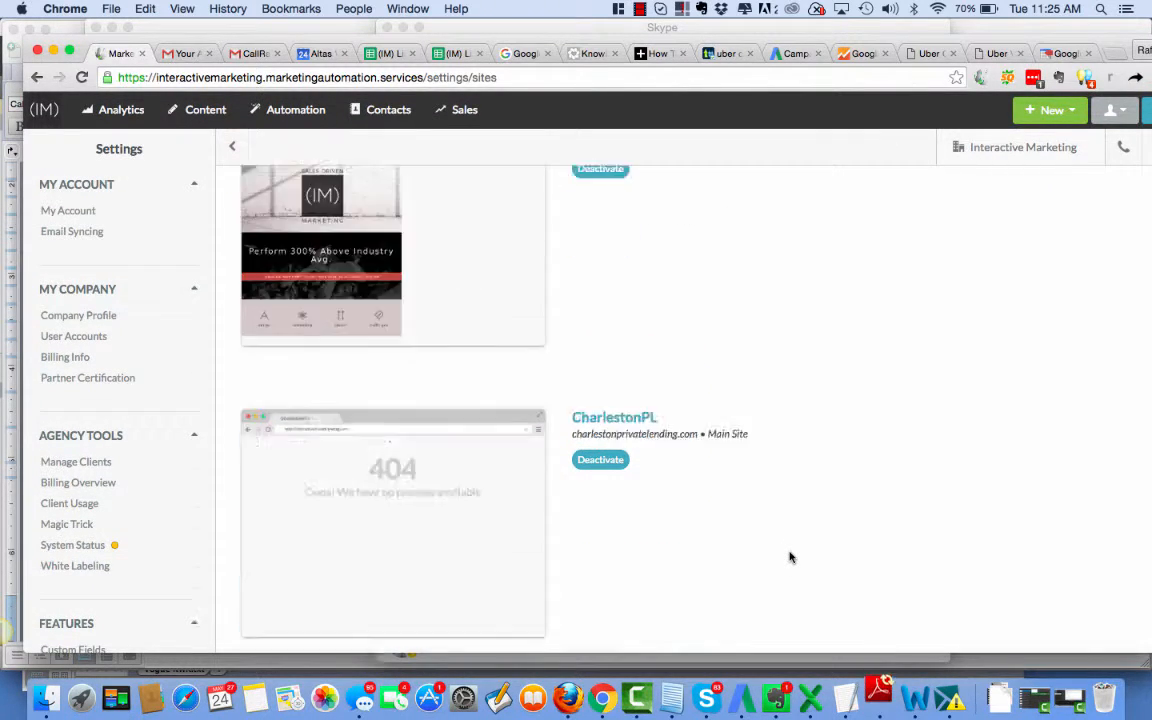
# - Review the Settings sidebar down to Tracking and bring up the Analytics menu
pyautogui.click(204, 108)
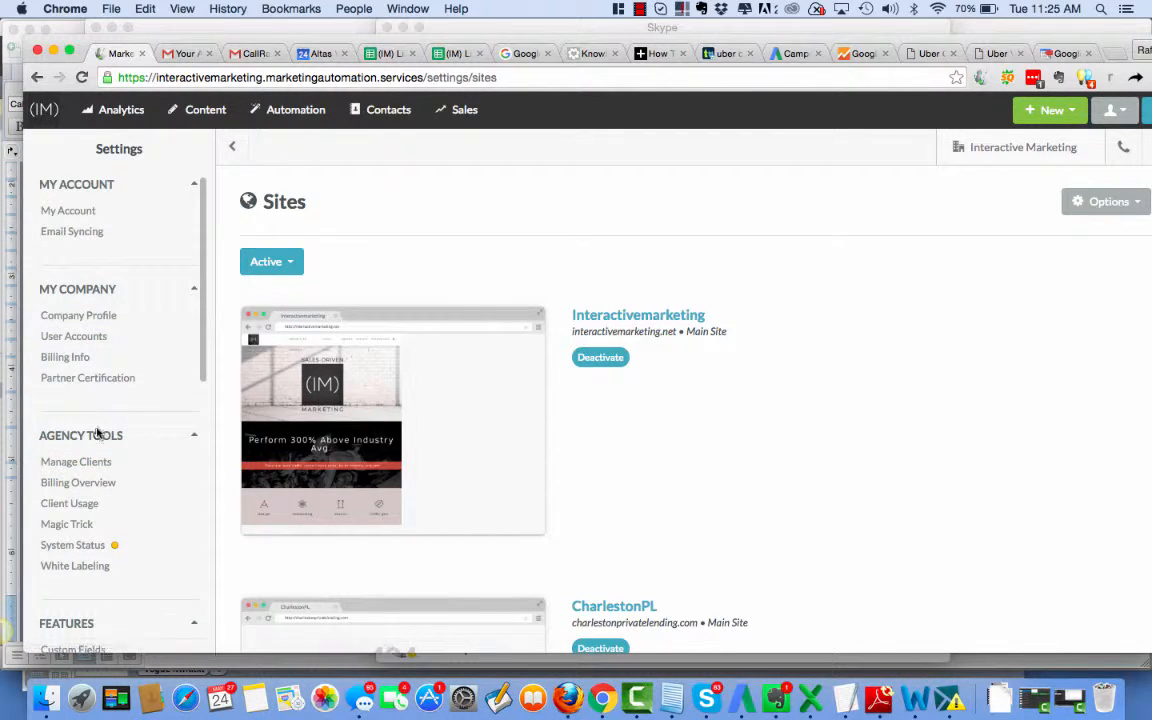
pyautogui.scroll(-3)
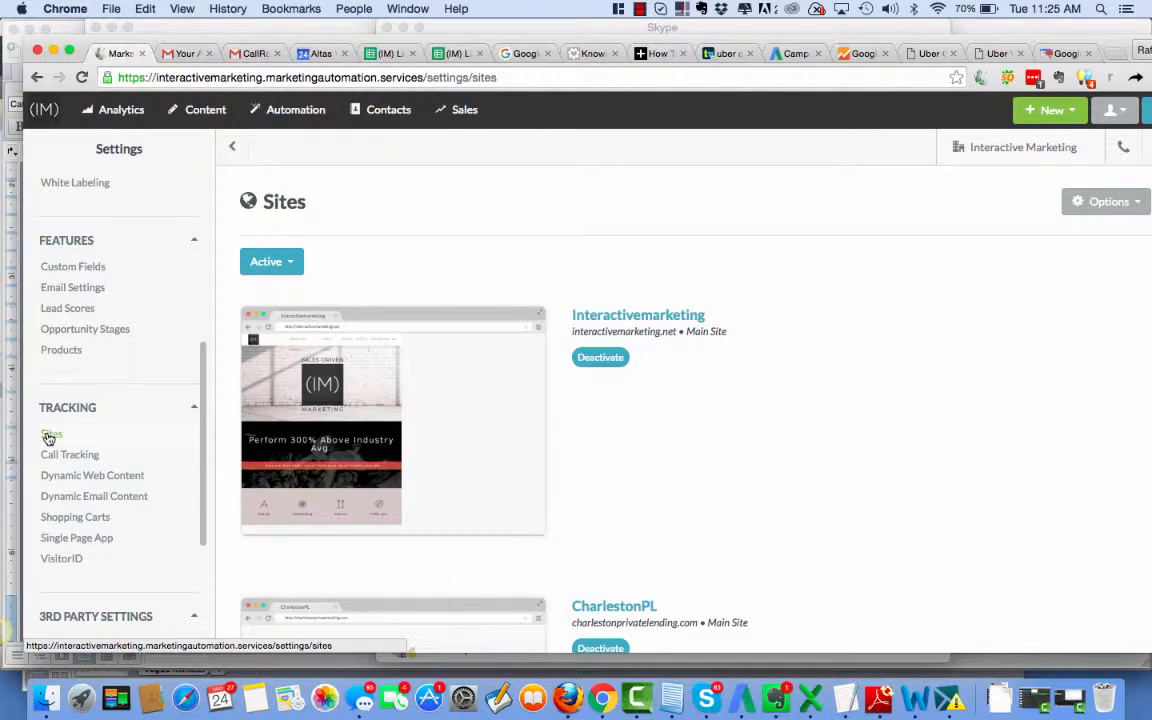
pyautogui.scroll(-3)
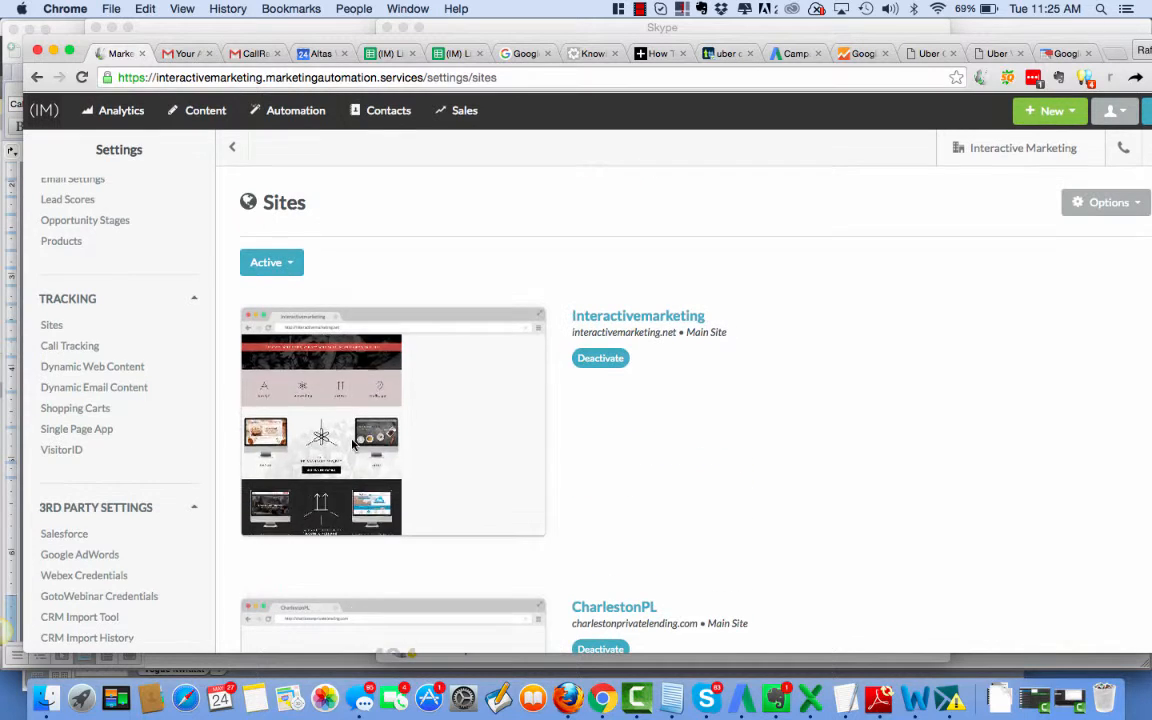
pyautogui.moveTo(94, 390)
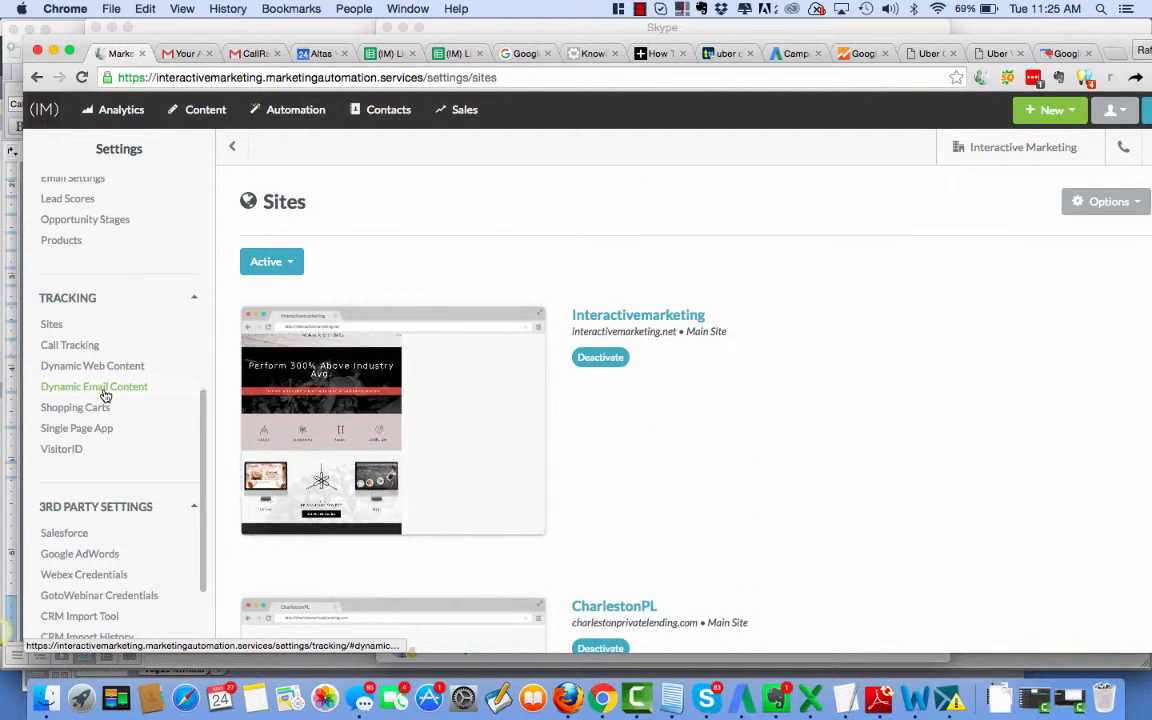
pyautogui.moveTo(76, 428)
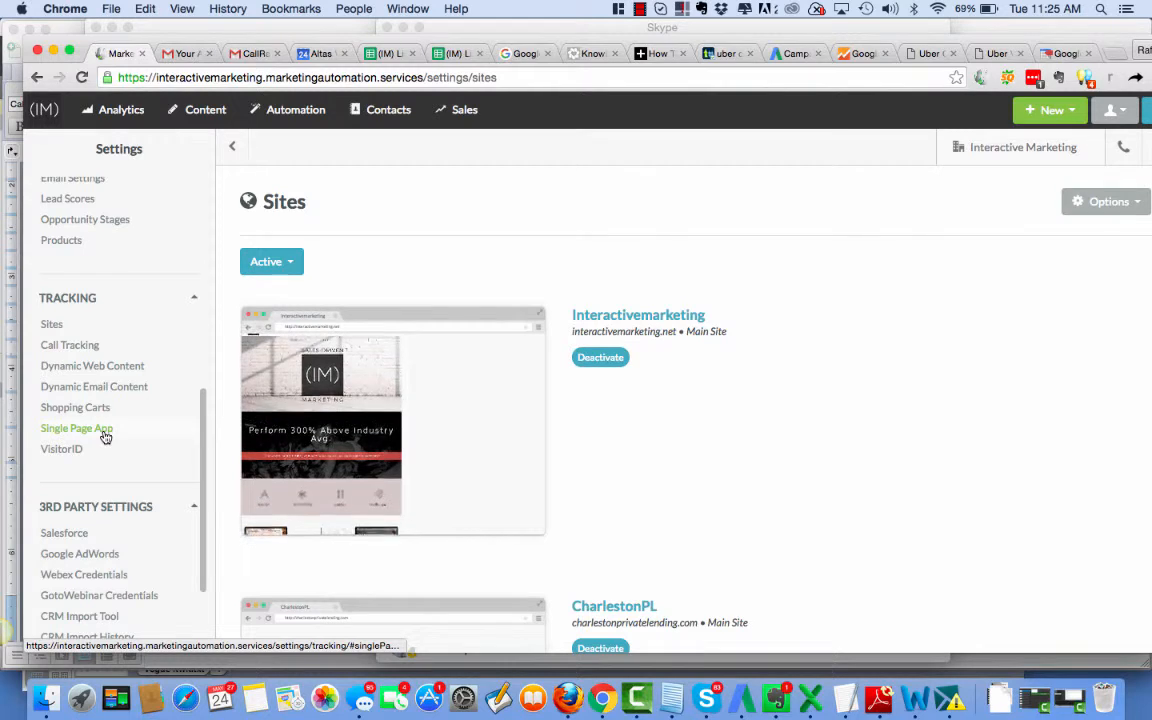
pyautogui.click(120, 108)
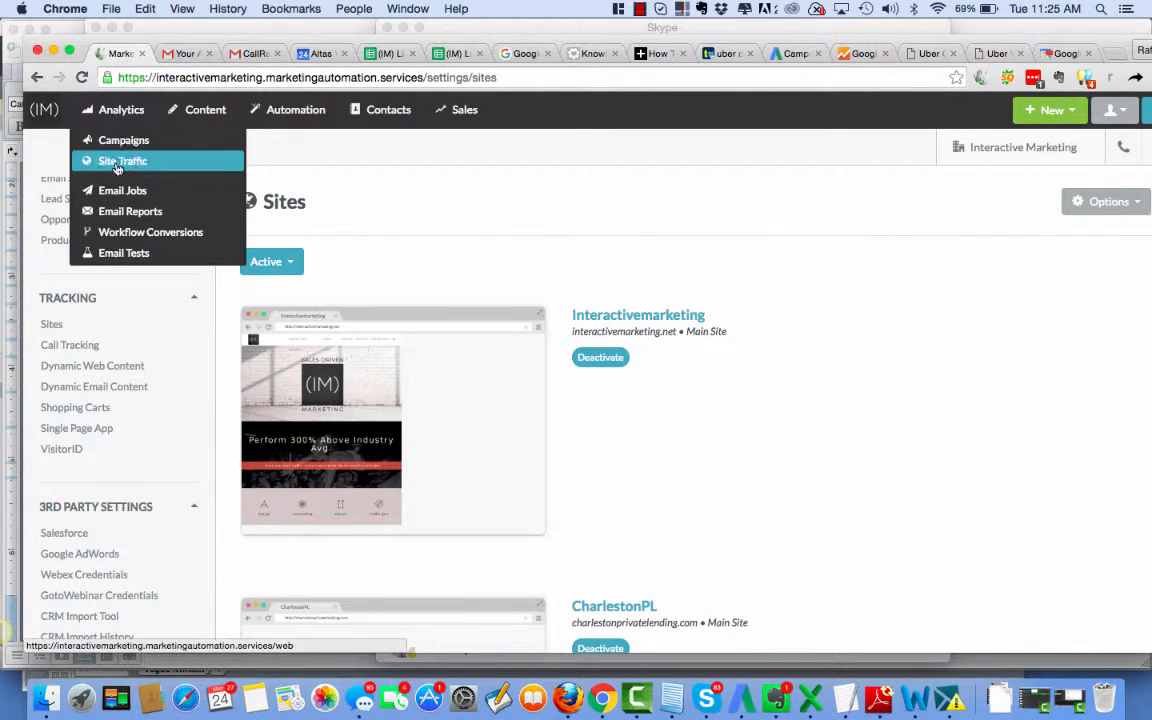
# - Open the Uber Cash Systems tracking code page and copy its embed script
pyautogui.click(122, 160)
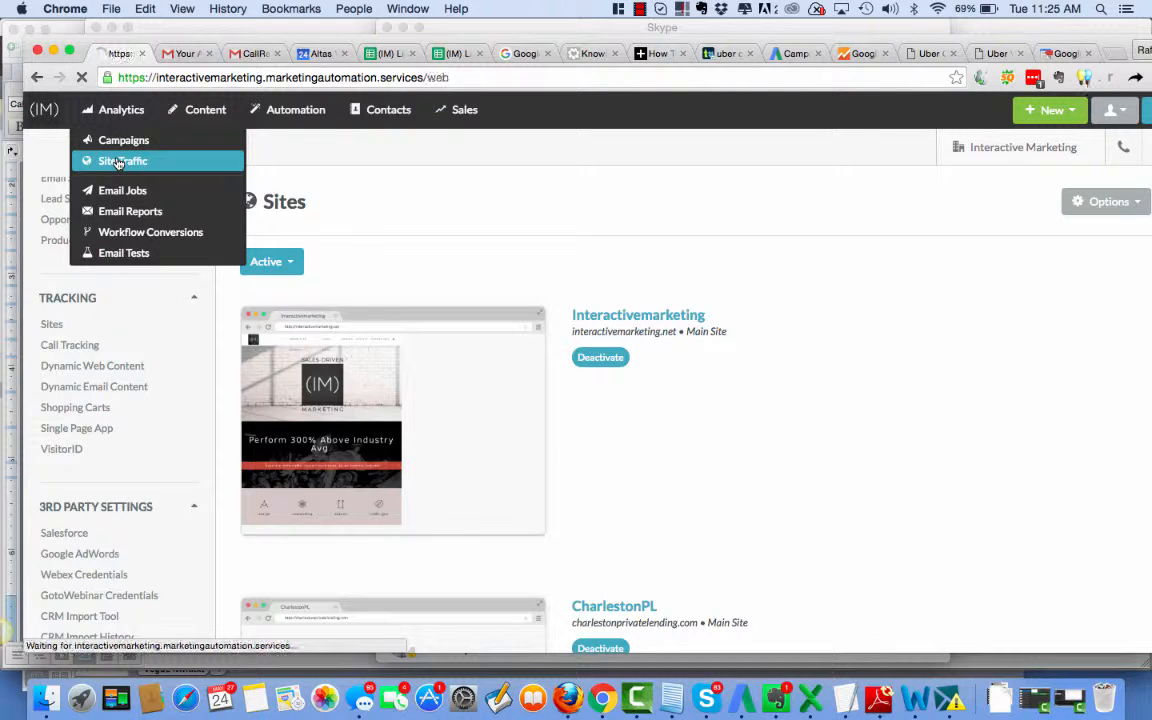
pyautogui.click(124, 160)
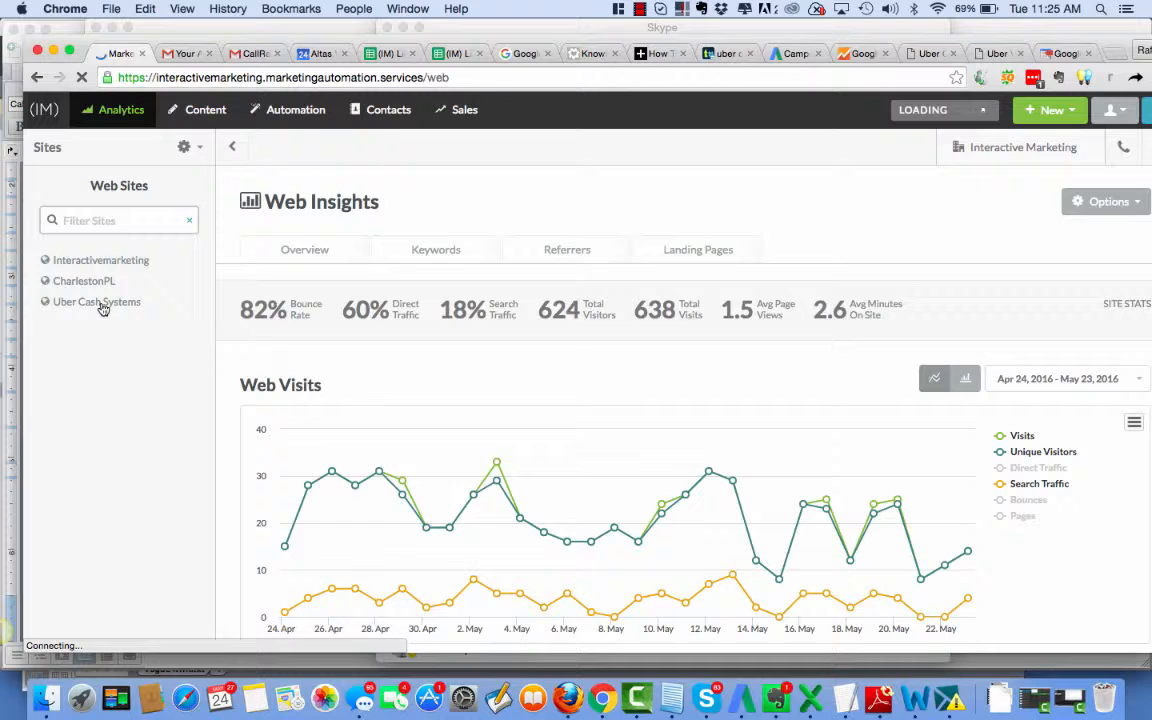
pyautogui.click(96, 300)
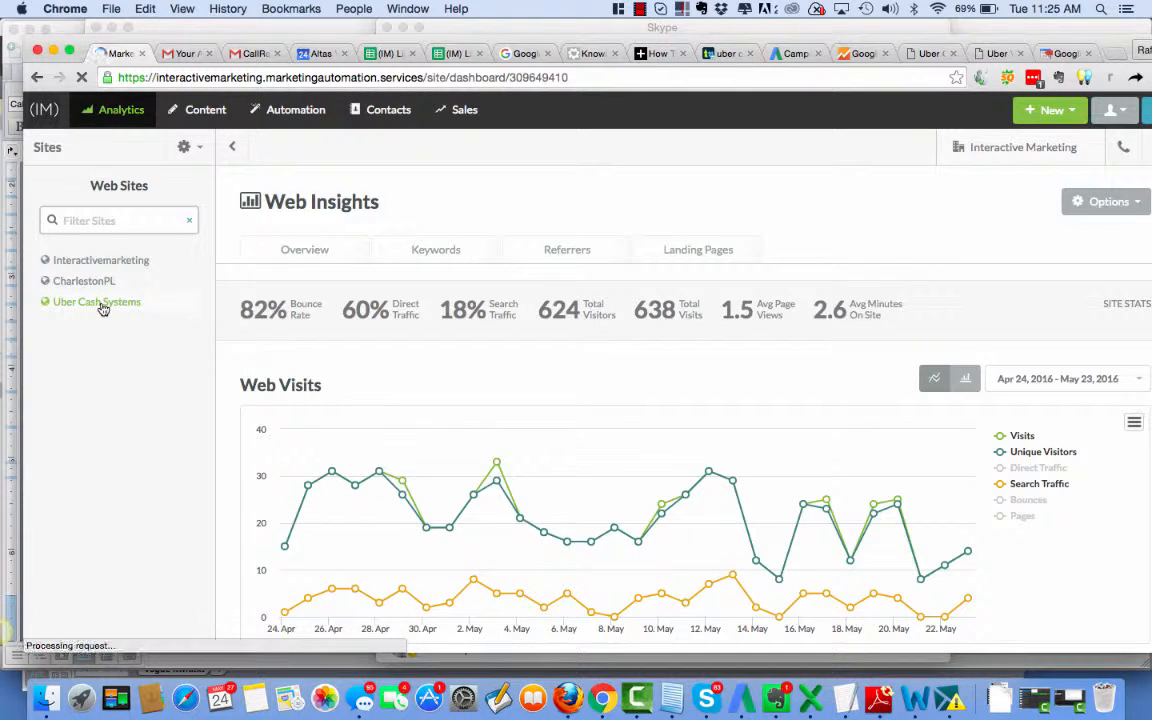
pyautogui.click(96, 300)
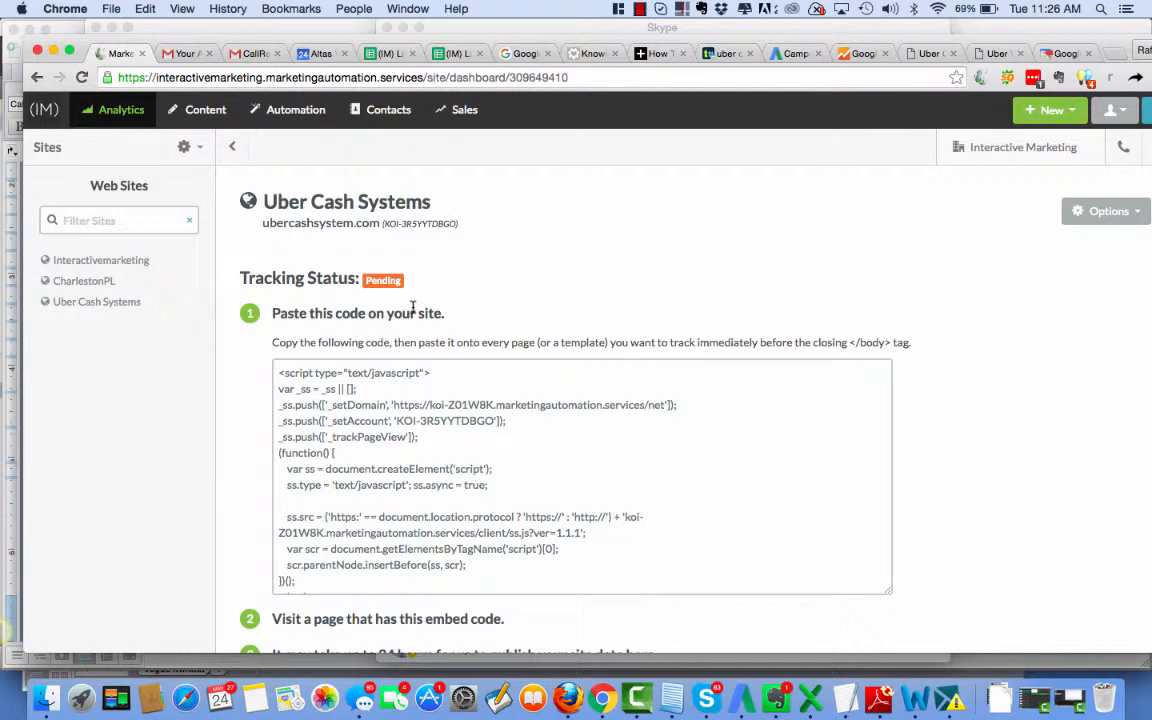
pyautogui.scroll(-3)
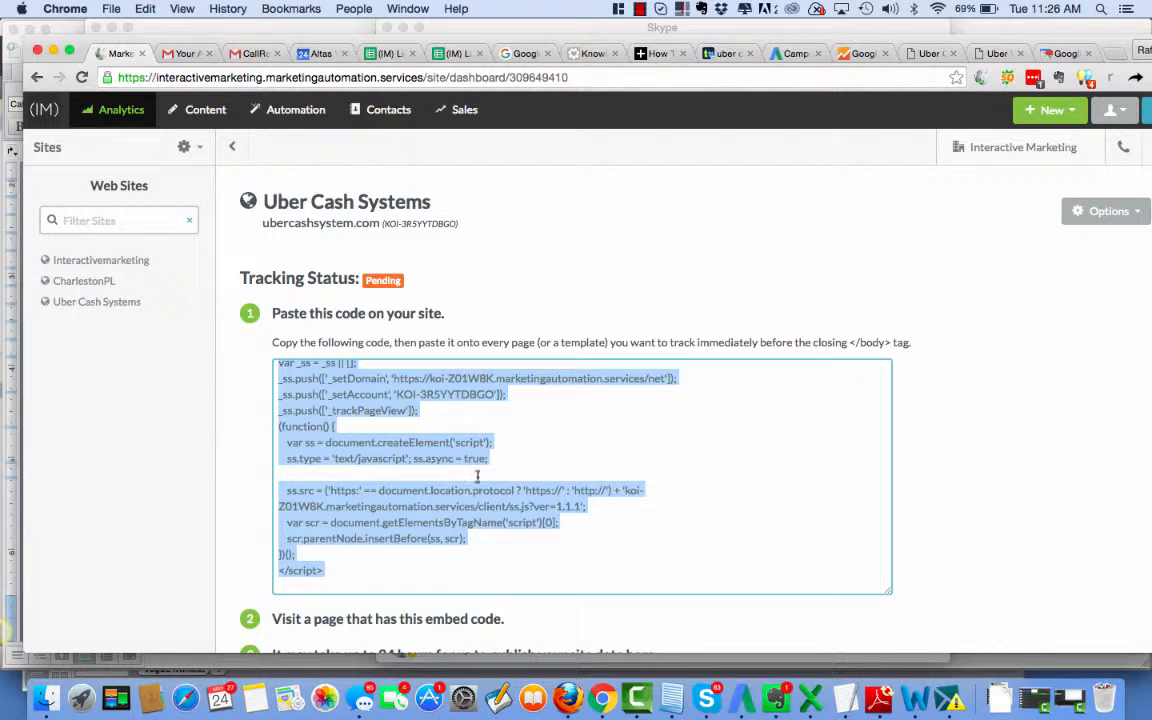
pyautogui.scroll(3)
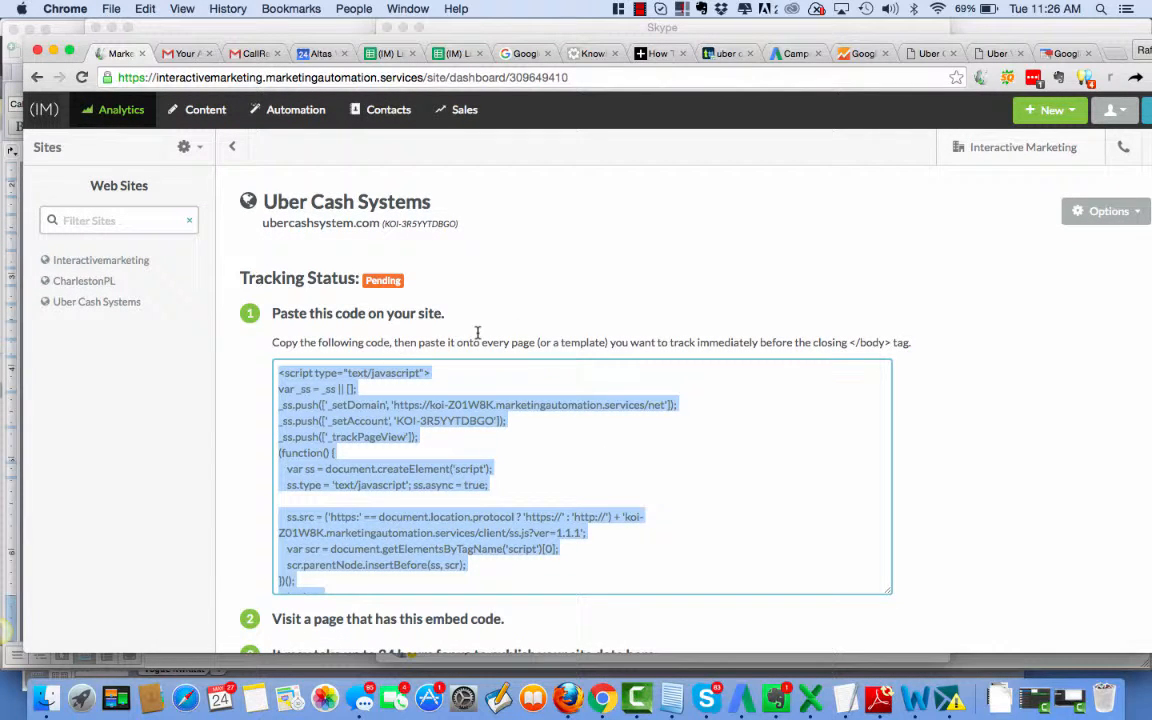
pyautogui.moveTo(528, 342)
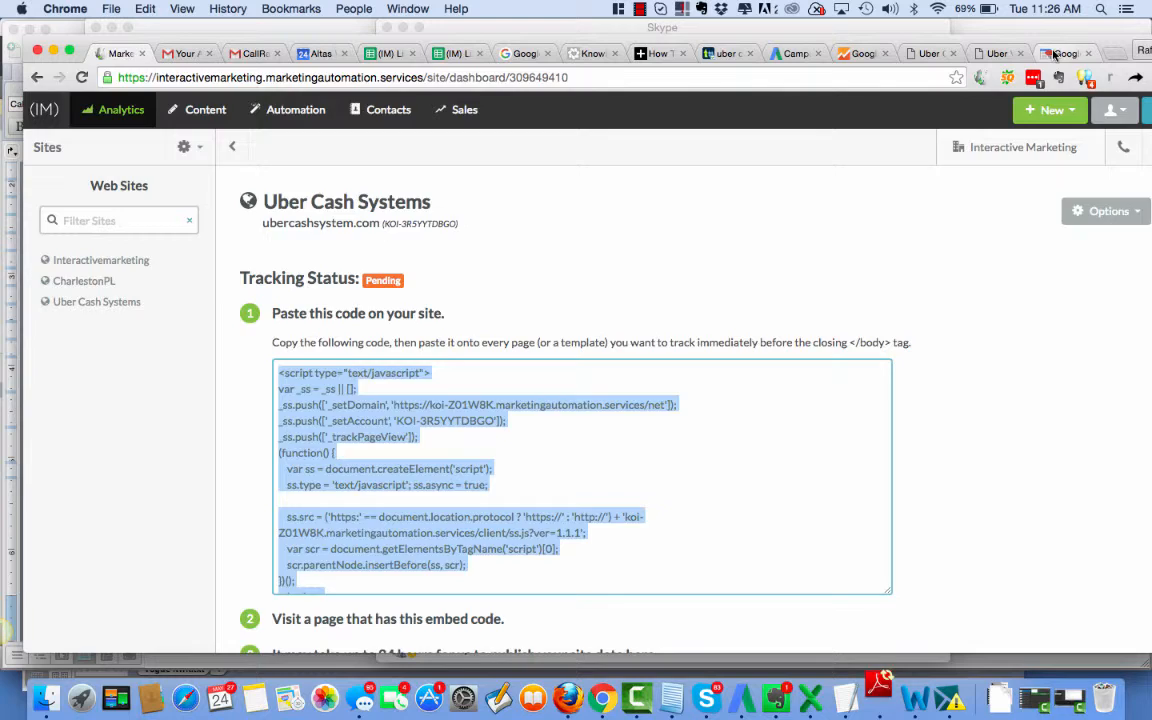
# - In Tag Manager's new tag page, choose Custom HTML Tag as the product
pyautogui.click(1064, 52)
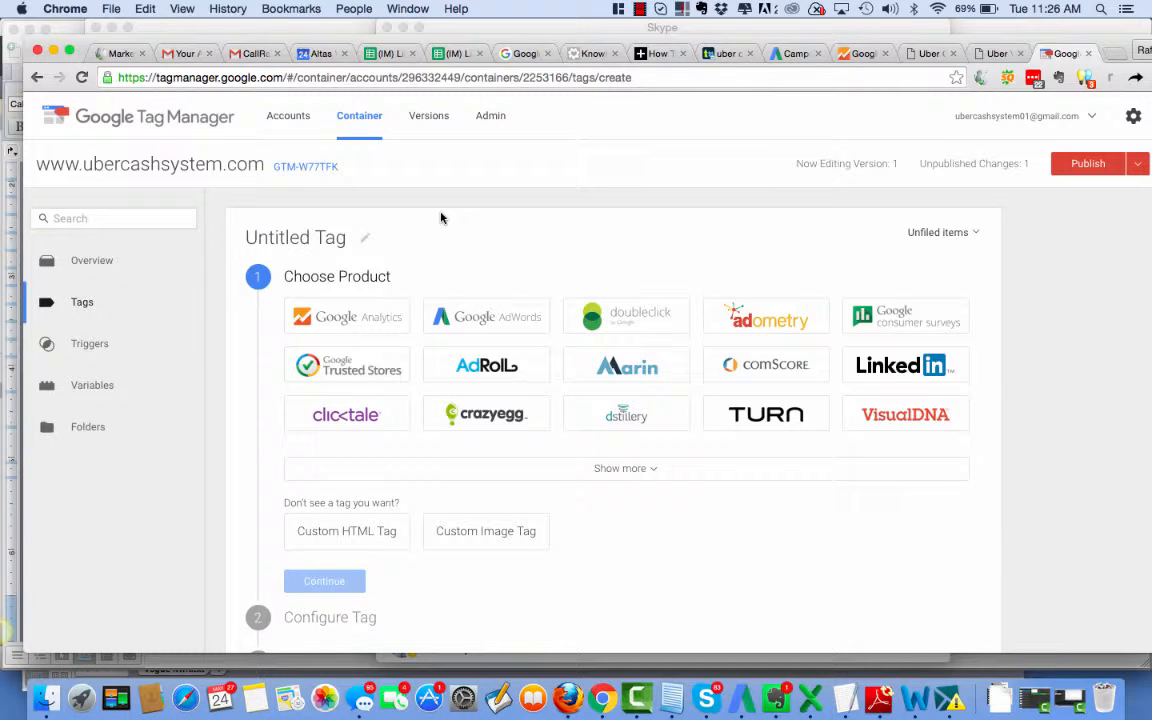
pyautogui.scroll(-3)
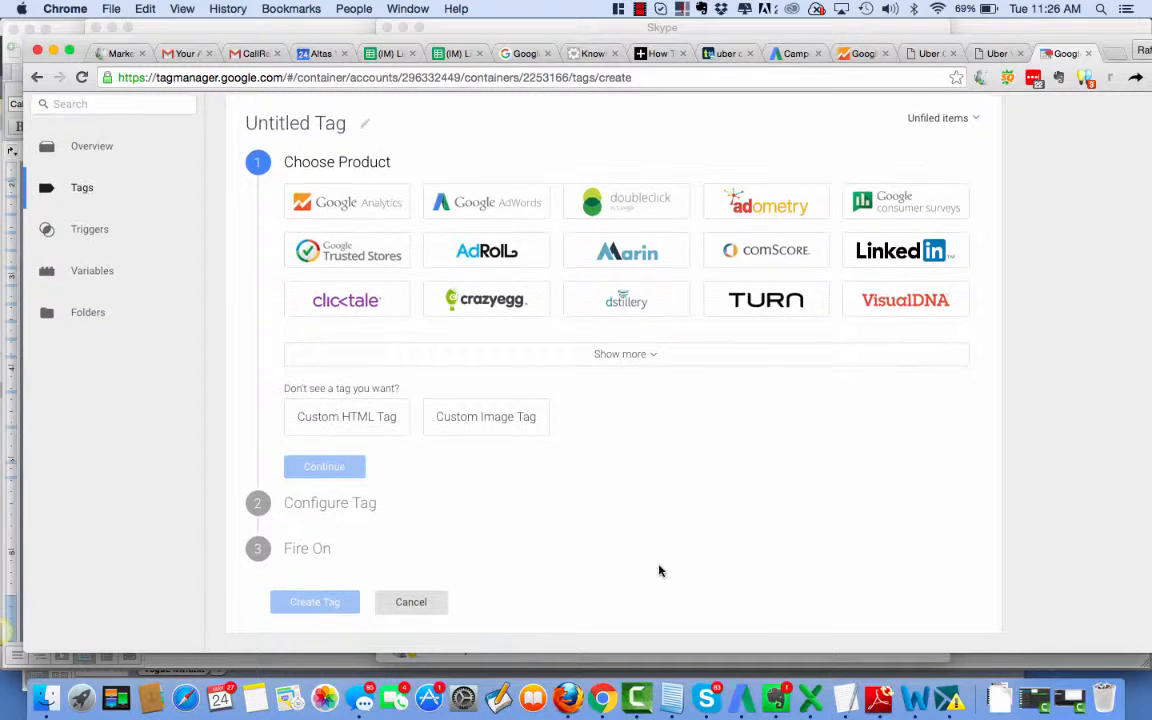
pyautogui.moveTo(346, 418)
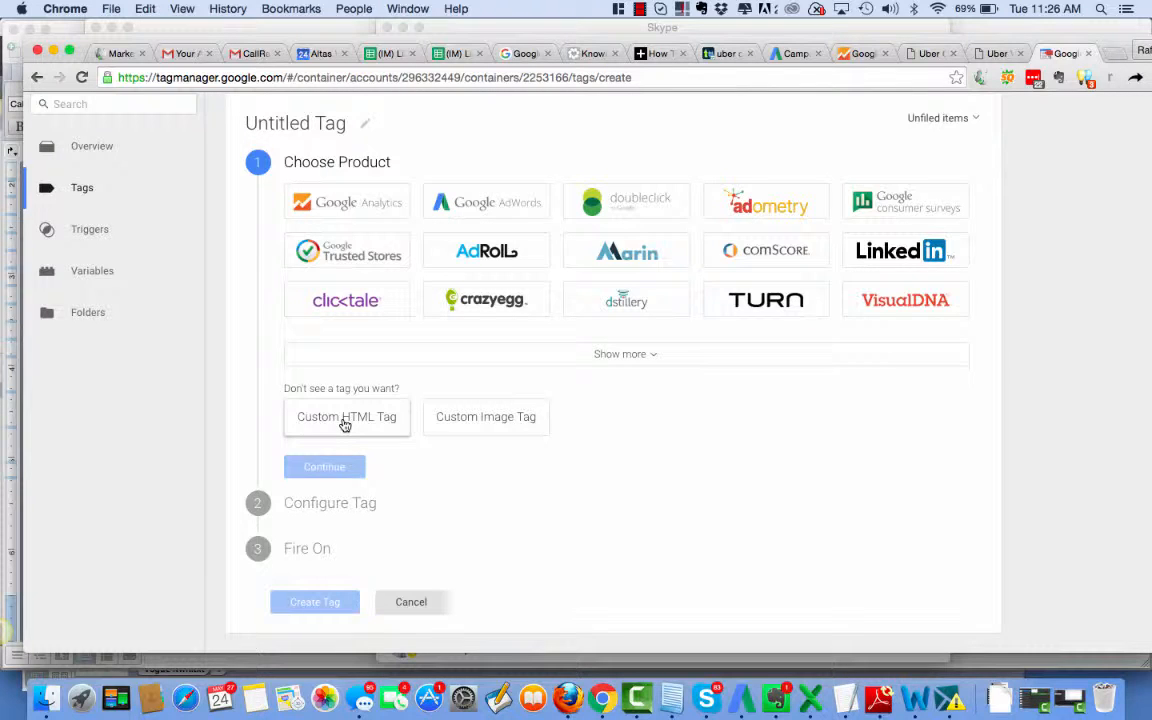
pyautogui.click(324, 466)
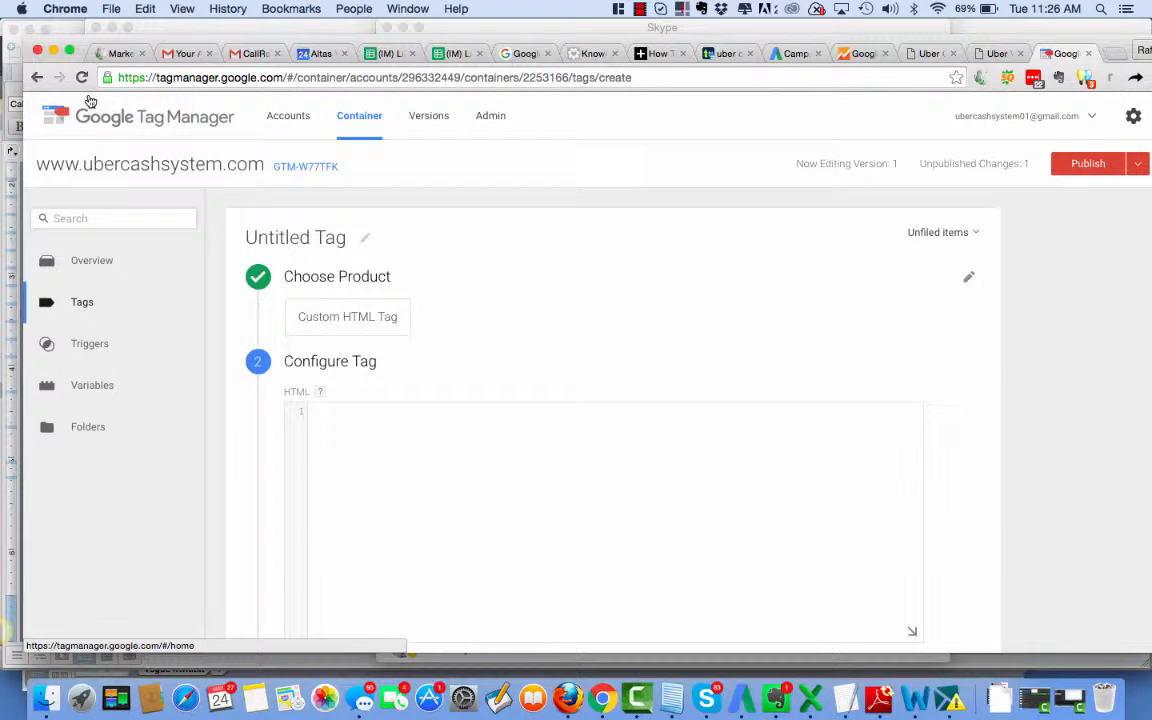
pyautogui.moveTo(1000, 102)
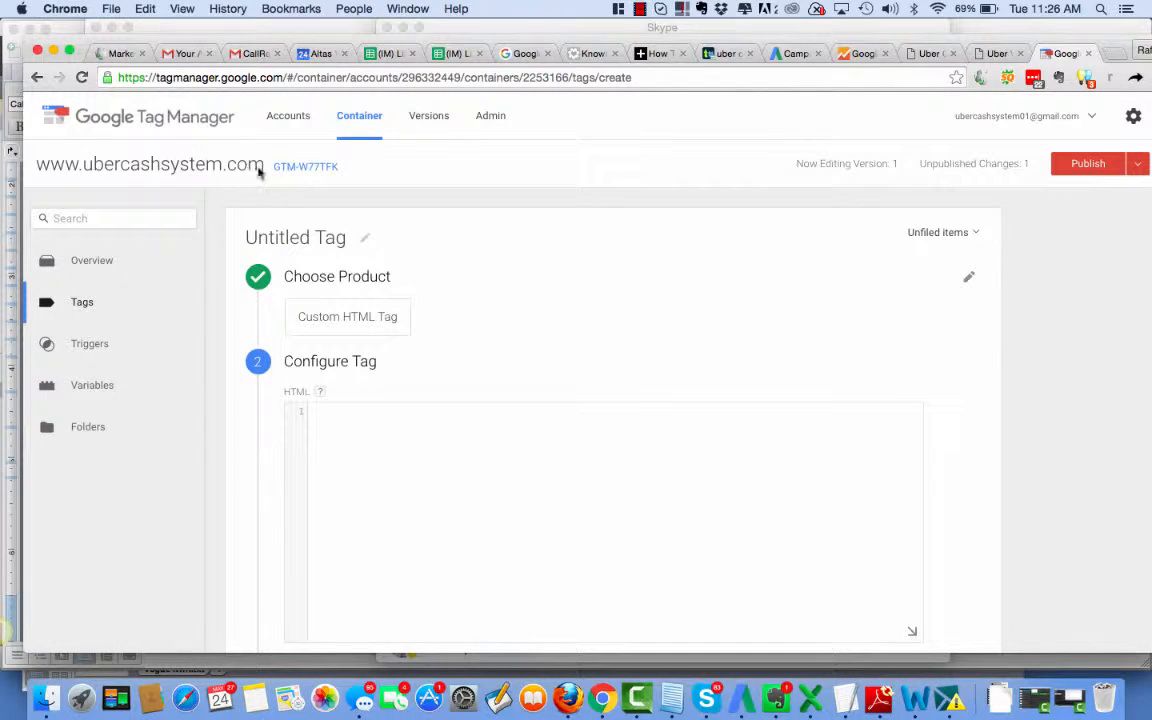
pyautogui.moveTo(448, 168)
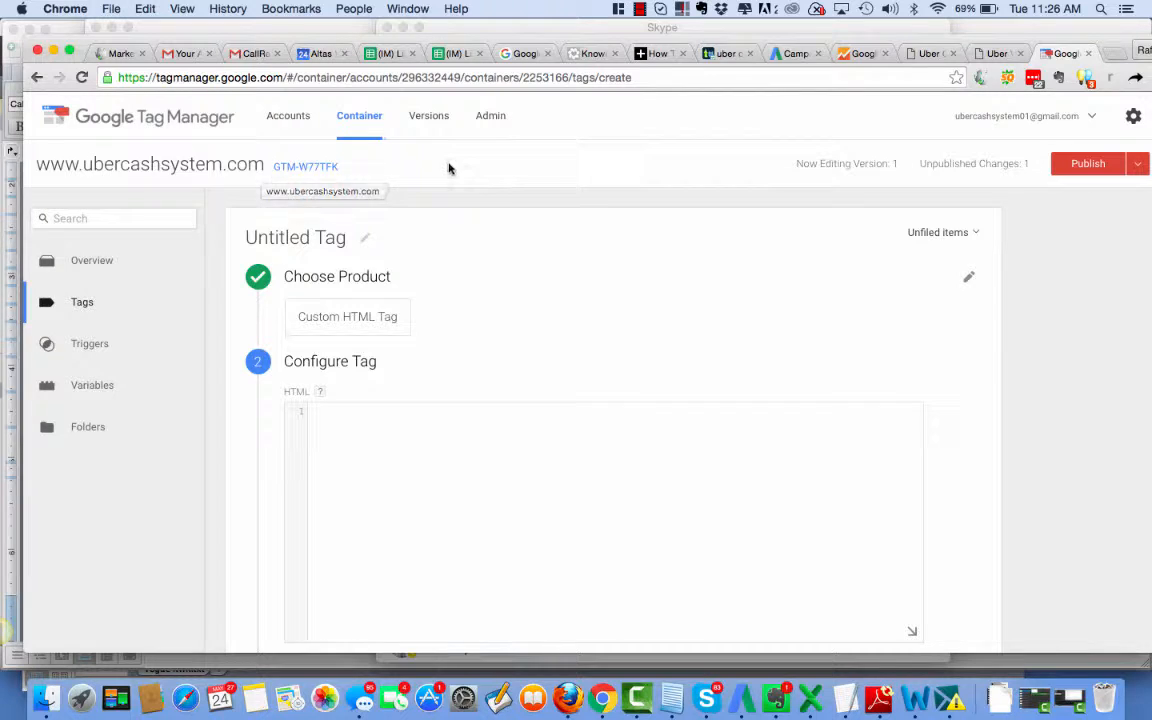
pyautogui.moveTo(406, 436)
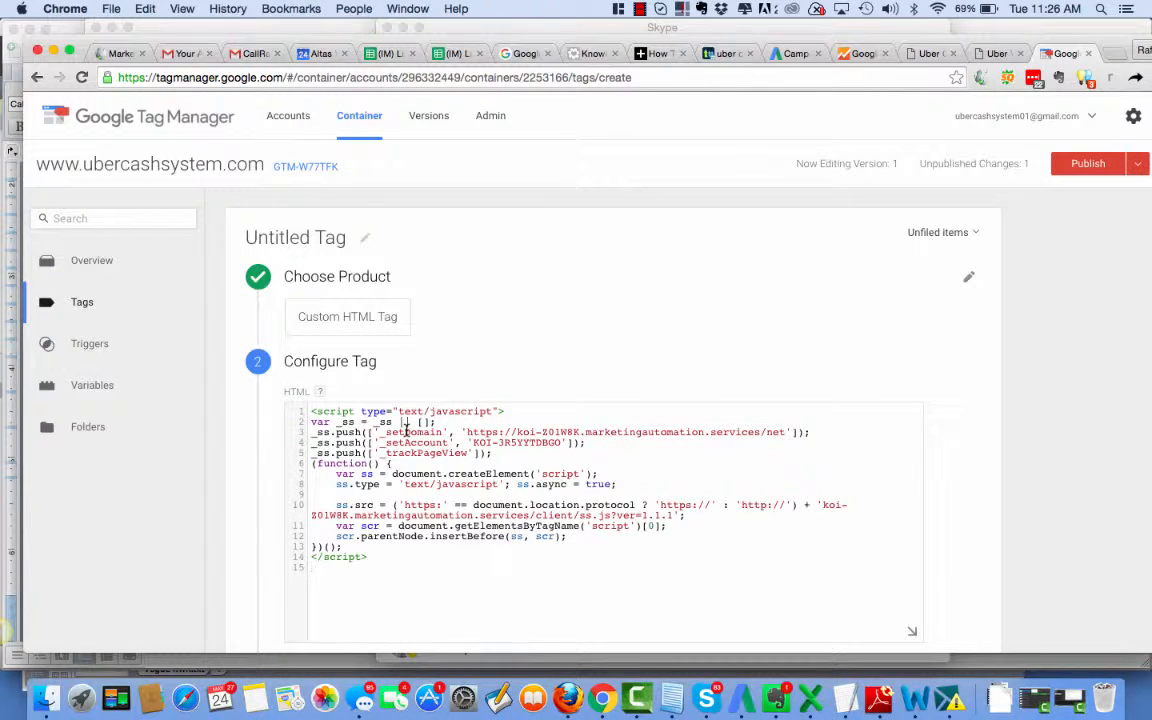
# - Continue past the pasted script and choose All Pages as the tag's trigger
pyautogui.scroll(-3)
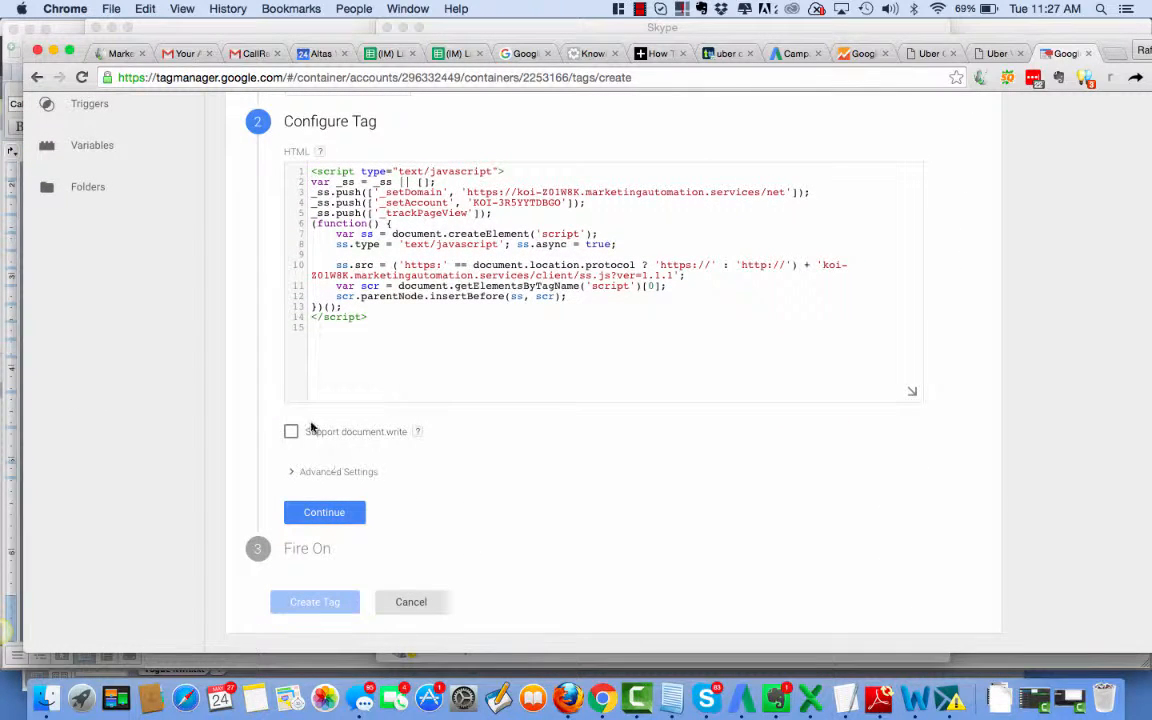
pyautogui.moveTo(416, 432)
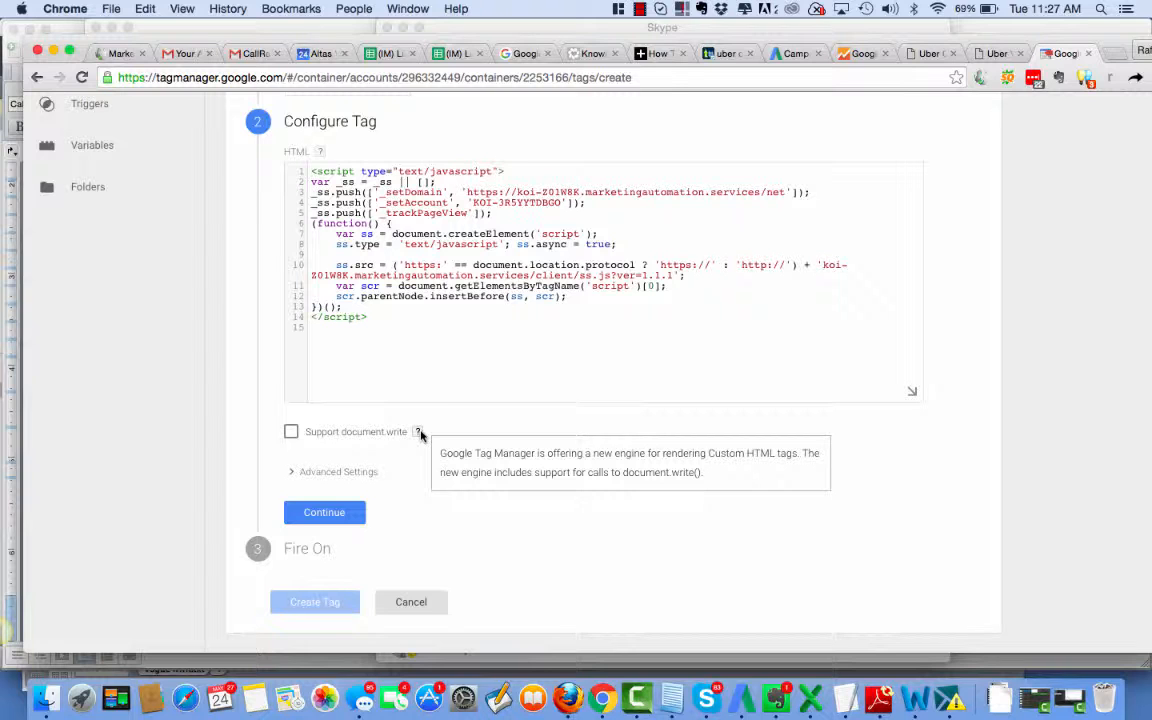
pyautogui.click(324, 512)
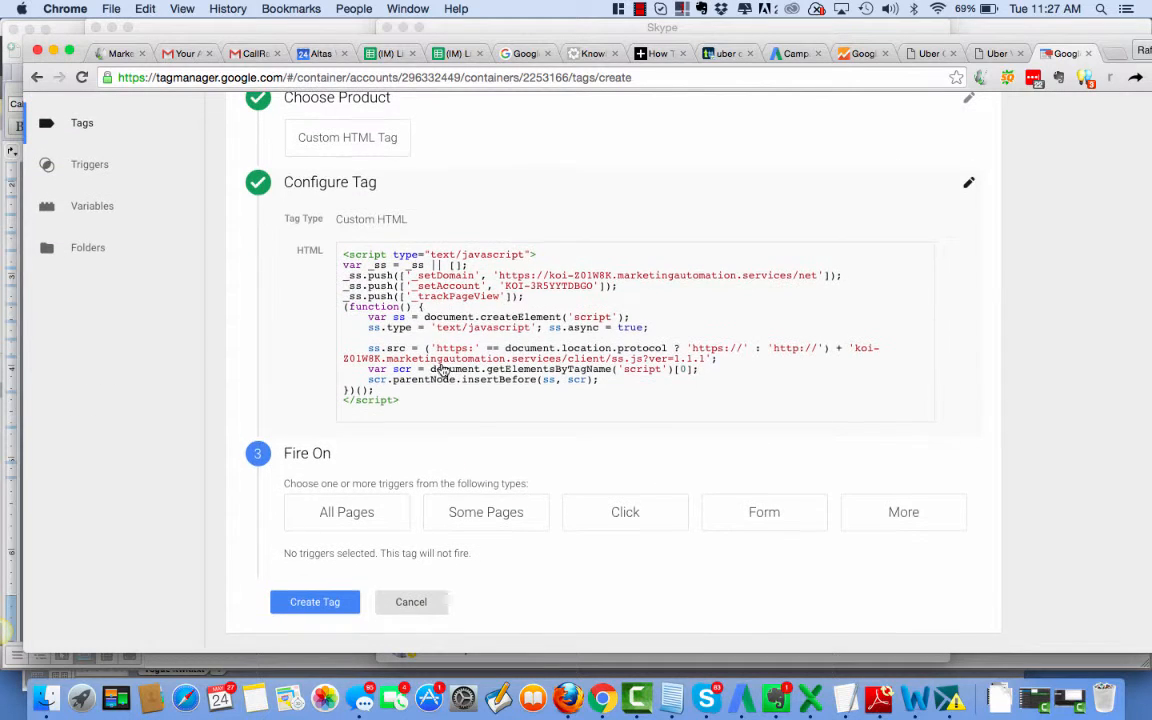
pyautogui.moveTo(346, 512)
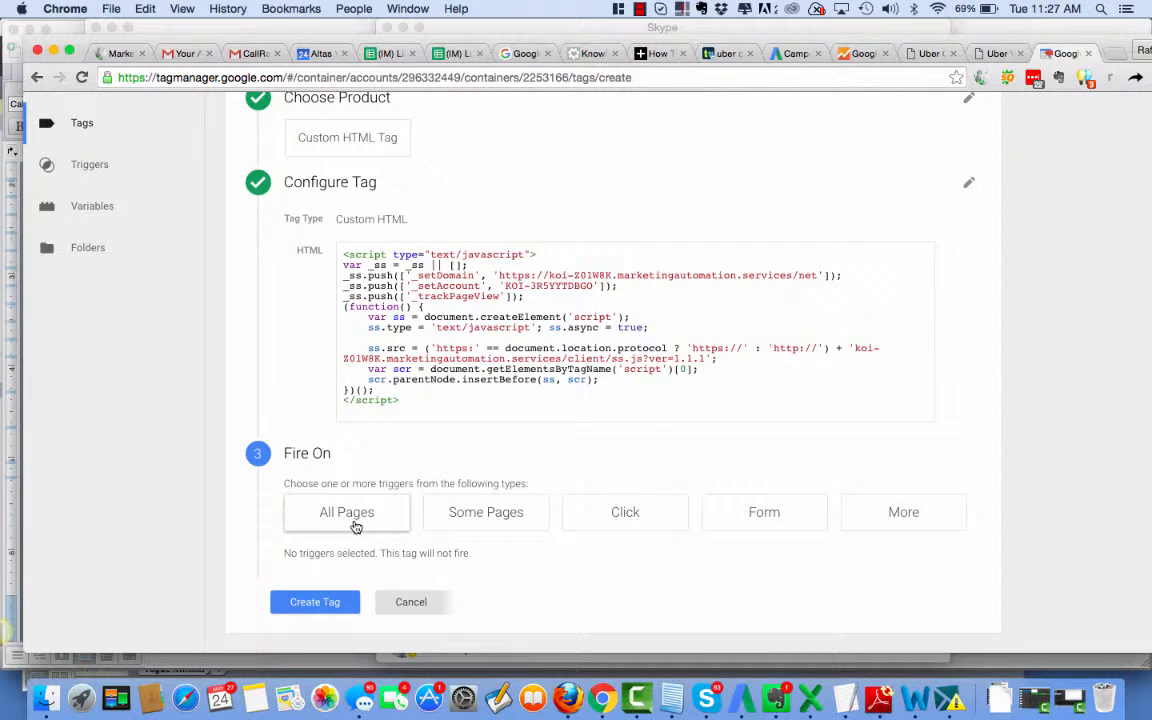
pyautogui.click(346, 512)
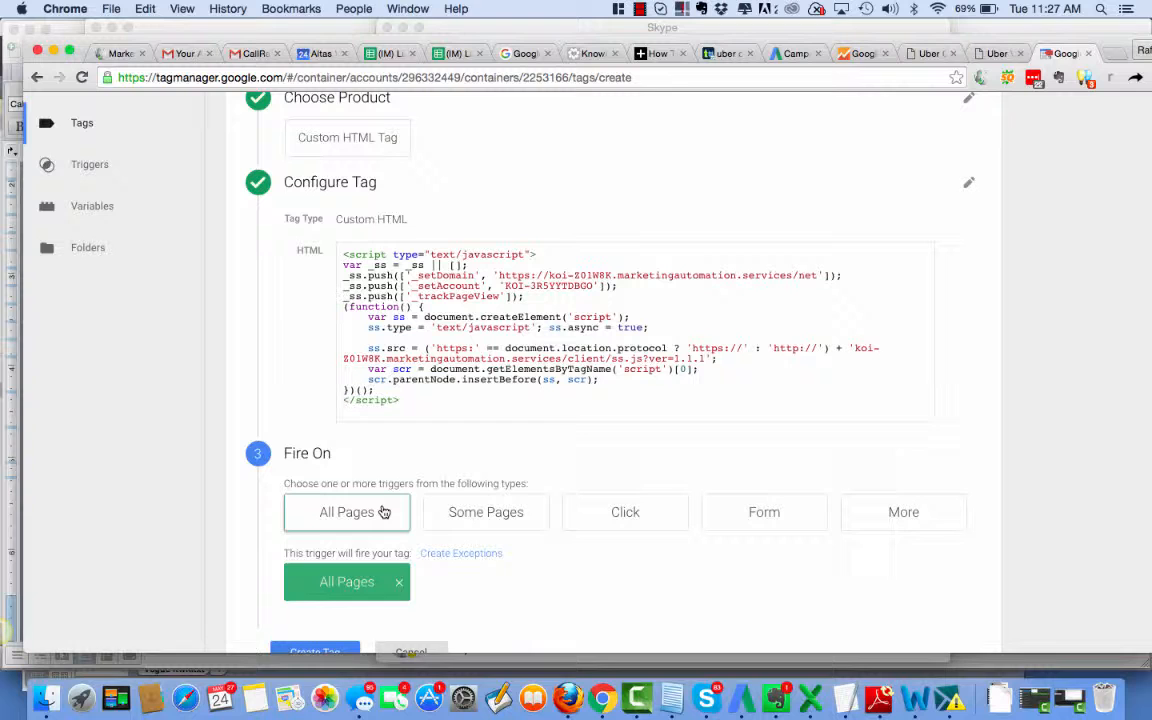
pyautogui.moveTo(760, 464)
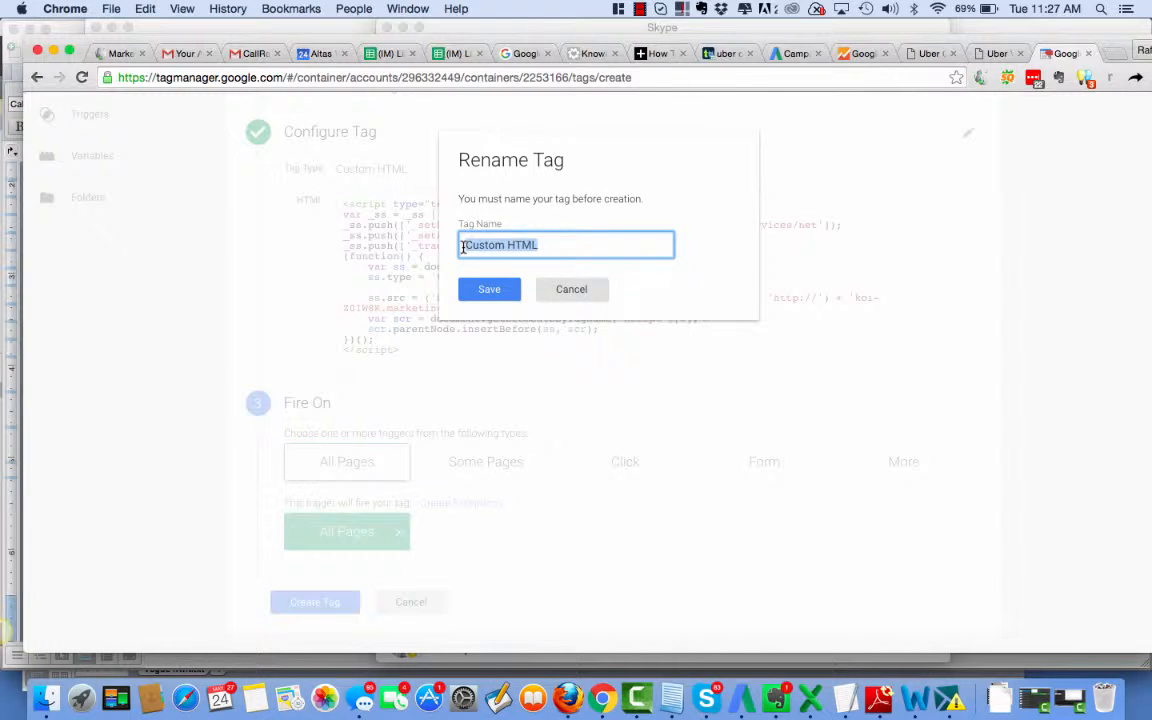
# - Create the tag and save it under the name Sharp Spring
pyautogui.write('Shard')
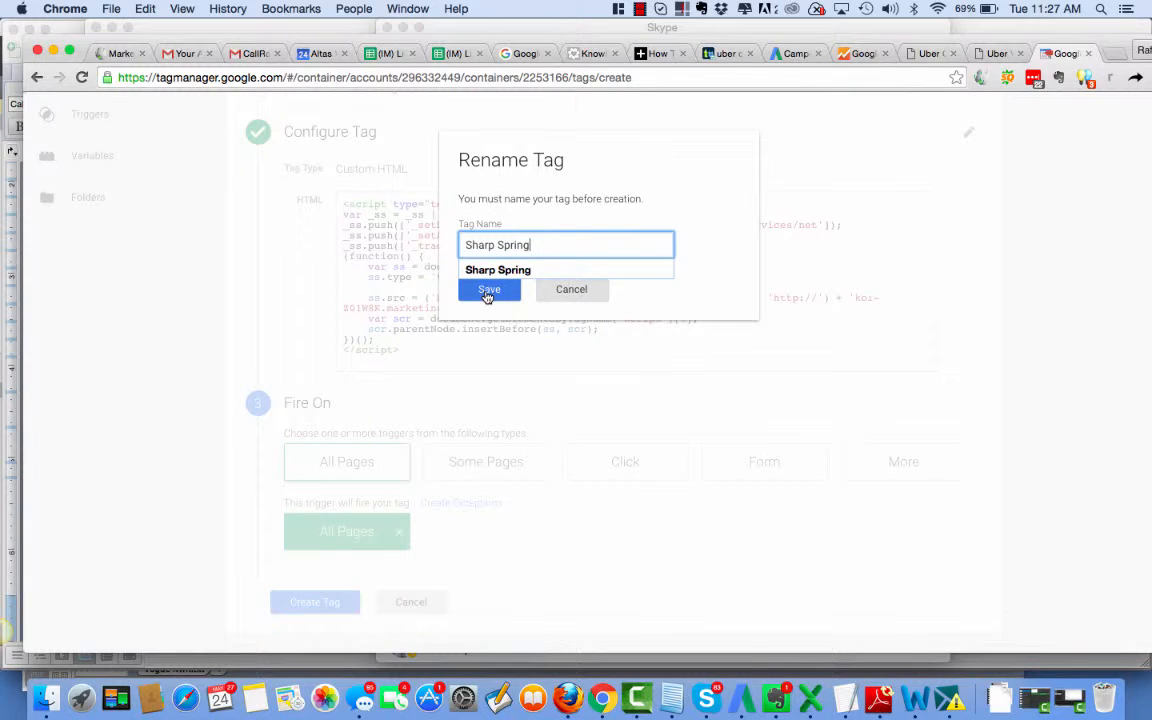
pyautogui.click(488, 290)
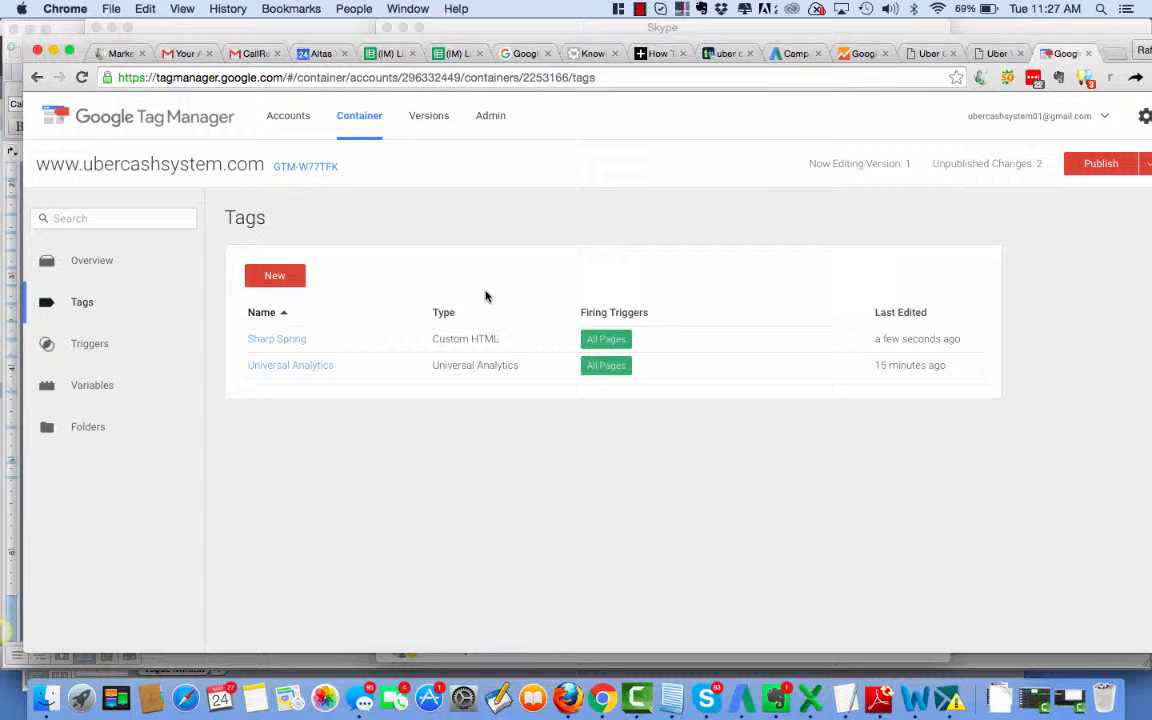
pyautogui.moveTo(344, 424)
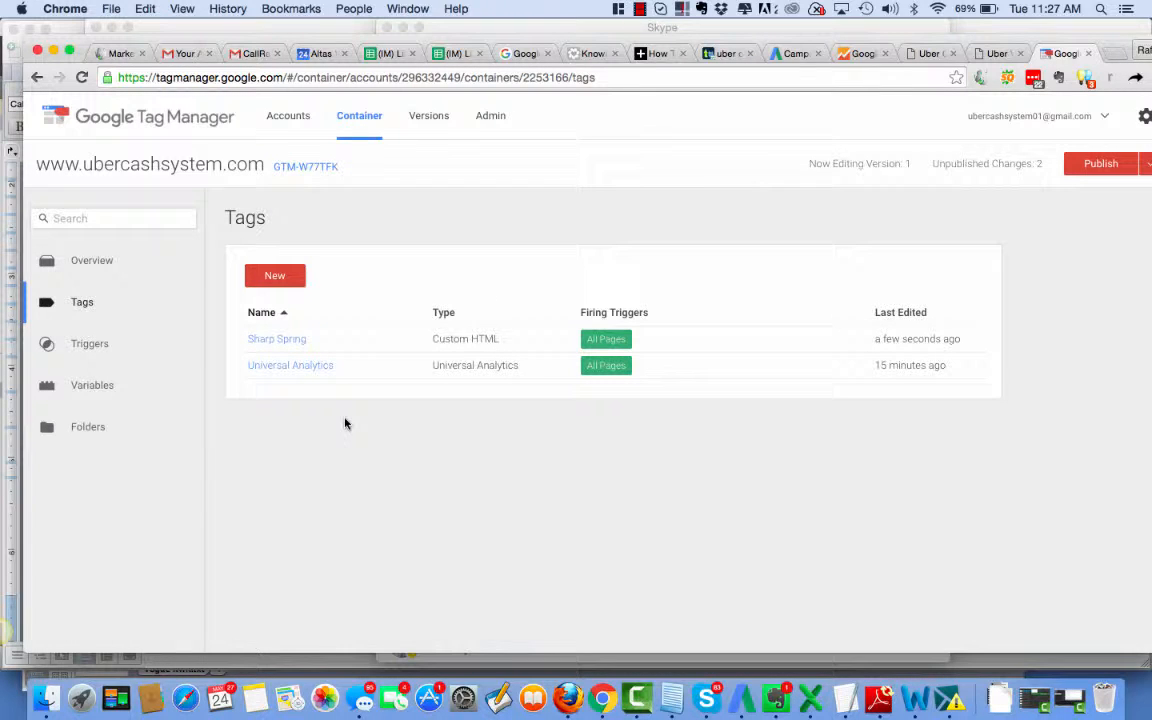
pyautogui.moveTo(290, 364)
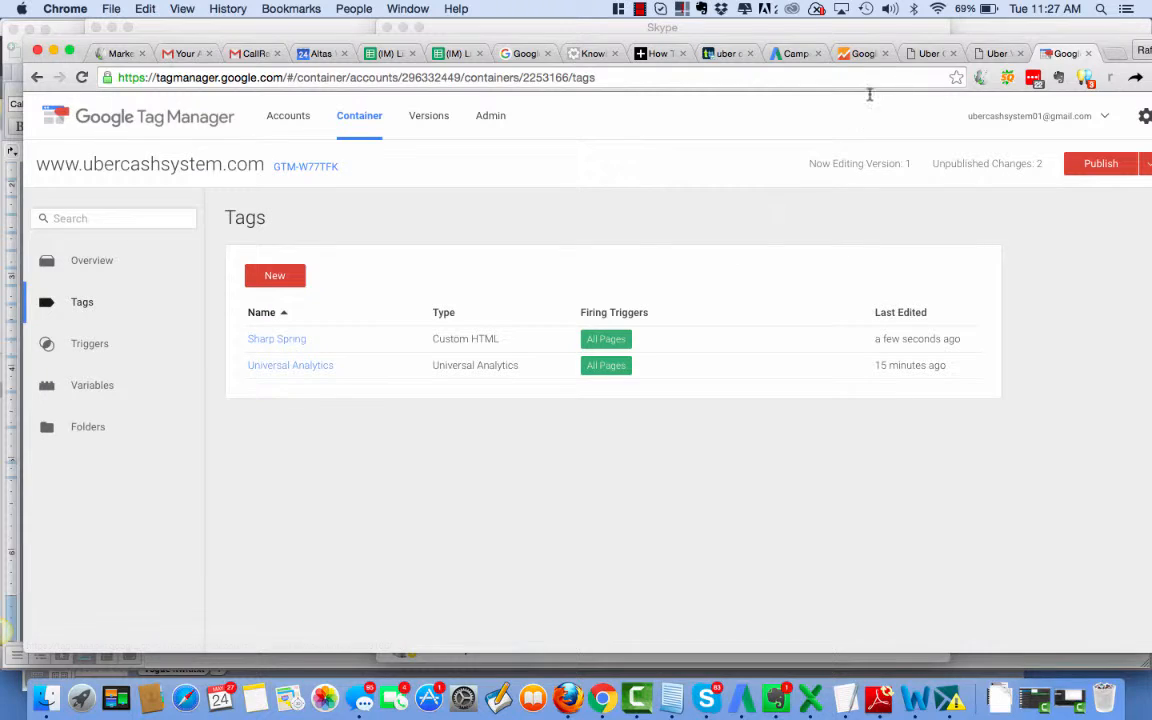
pyautogui.moveTo(830, 204)
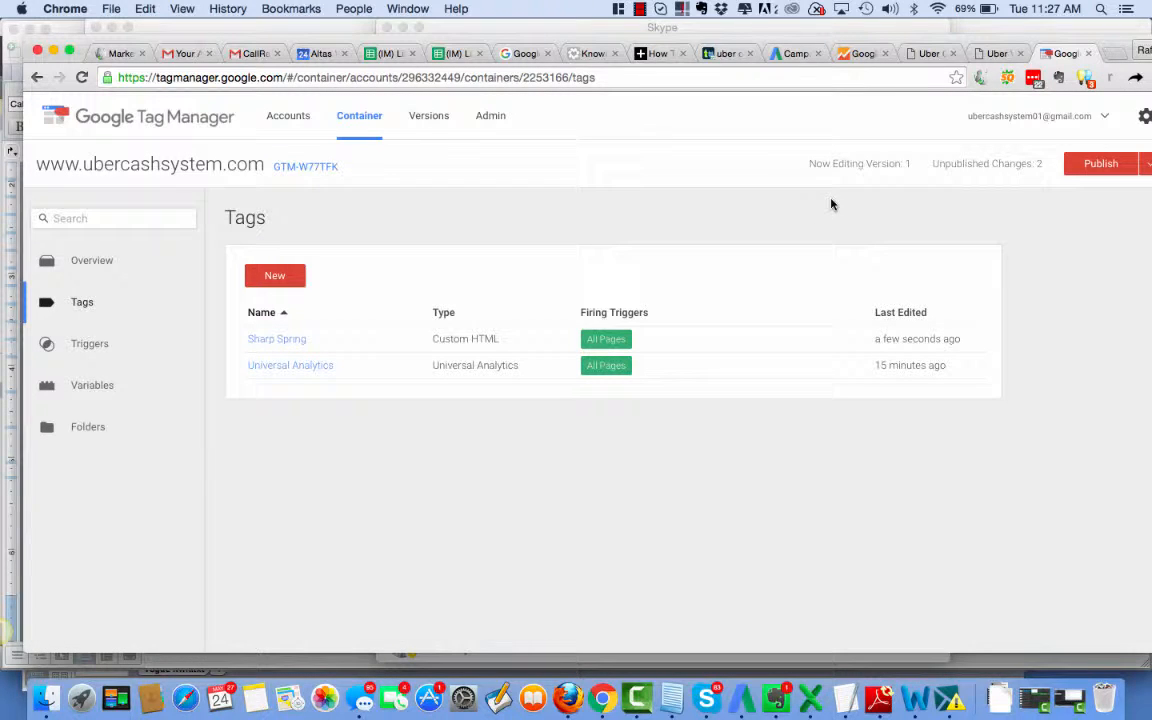
pyautogui.moveTo(1046, 344)
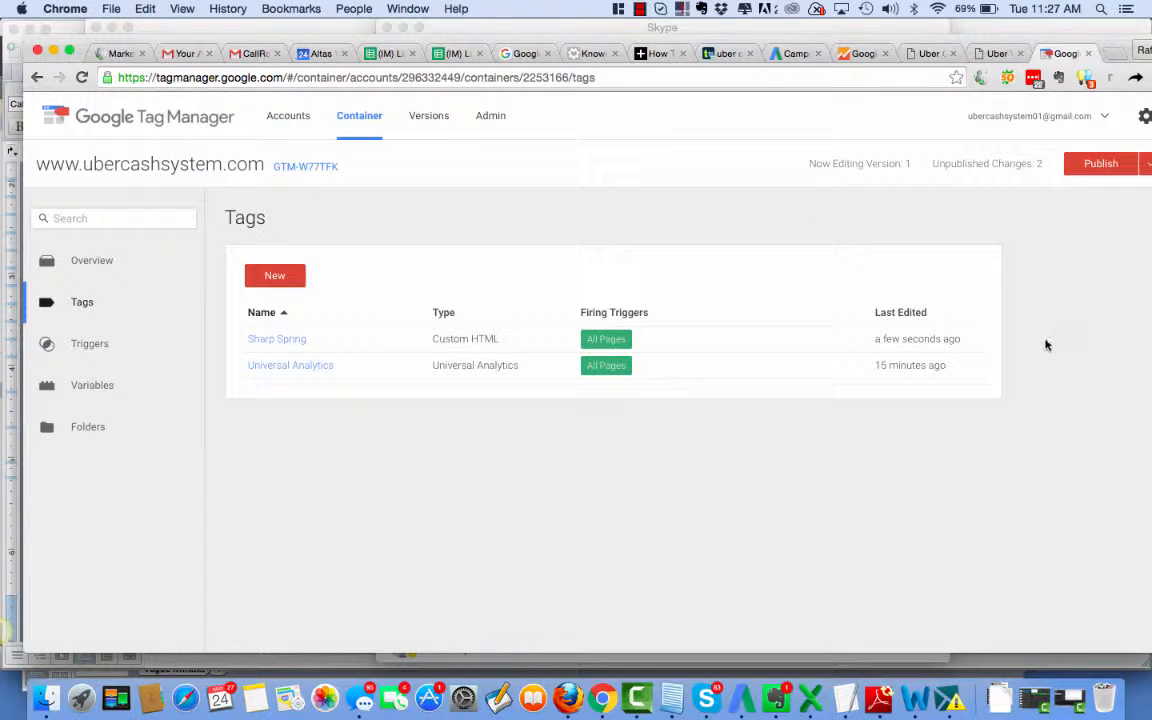
# - Publish the container changes live now and dismiss the success message
pyautogui.click(1100, 164)
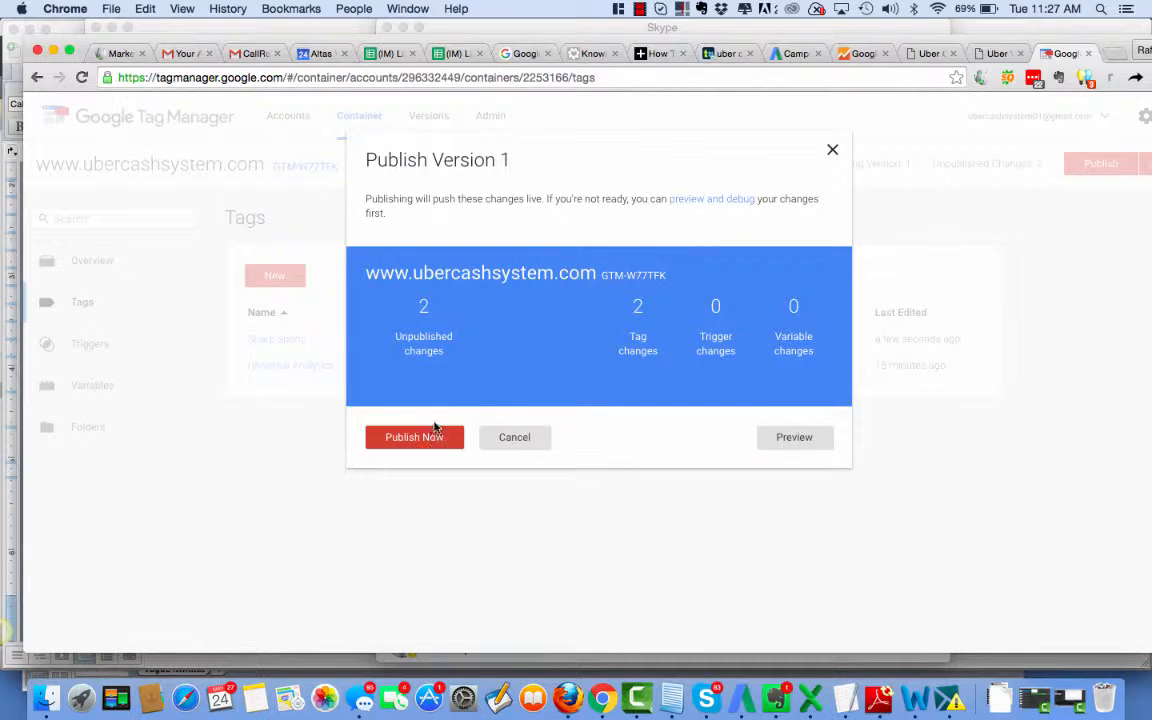
pyautogui.click(414, 436)
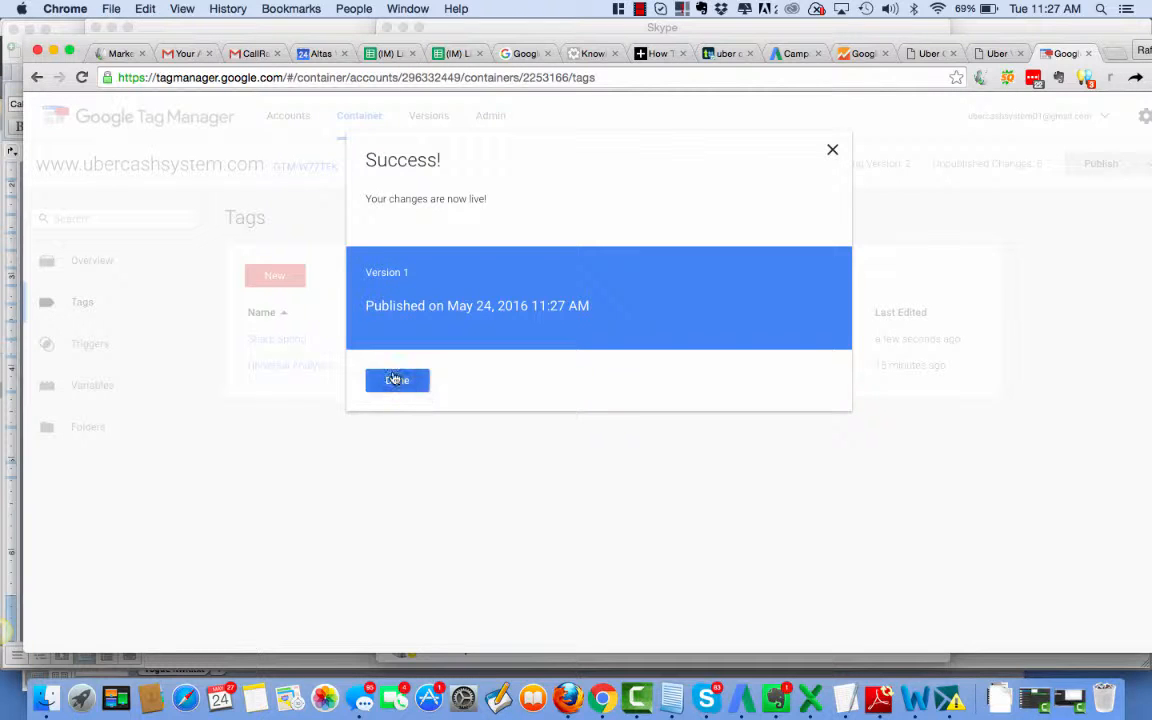
pyautogui.click(396, 380)
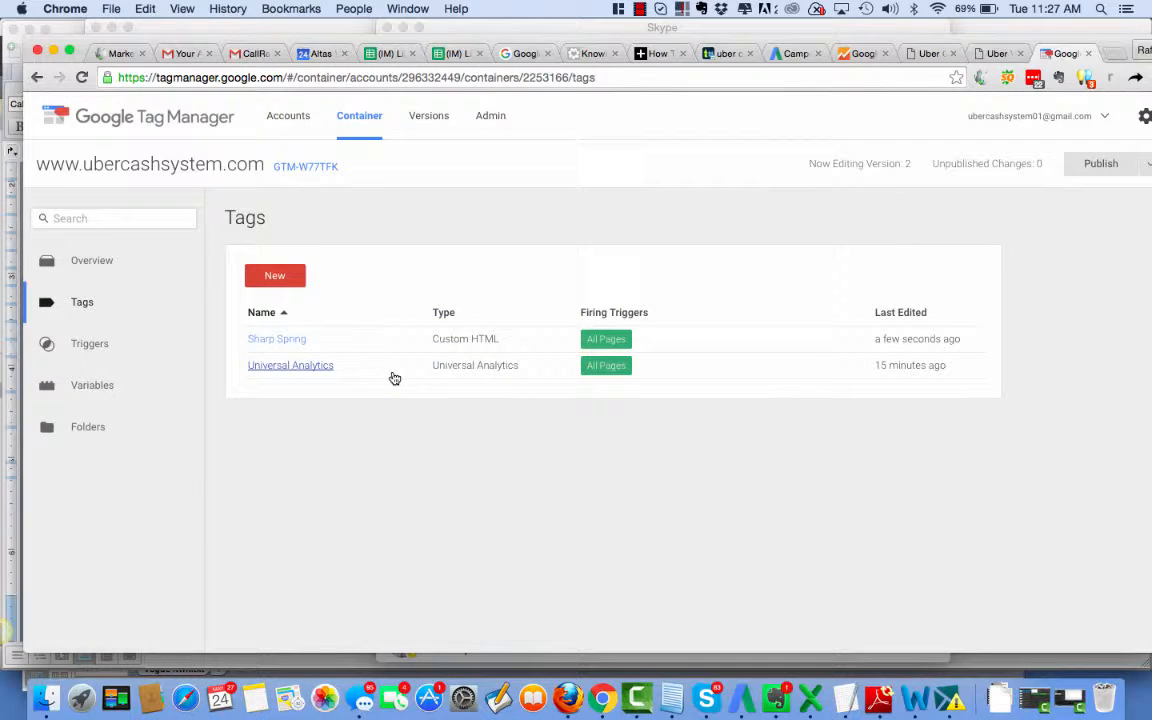
pyautogui.moveTo(486, 312)
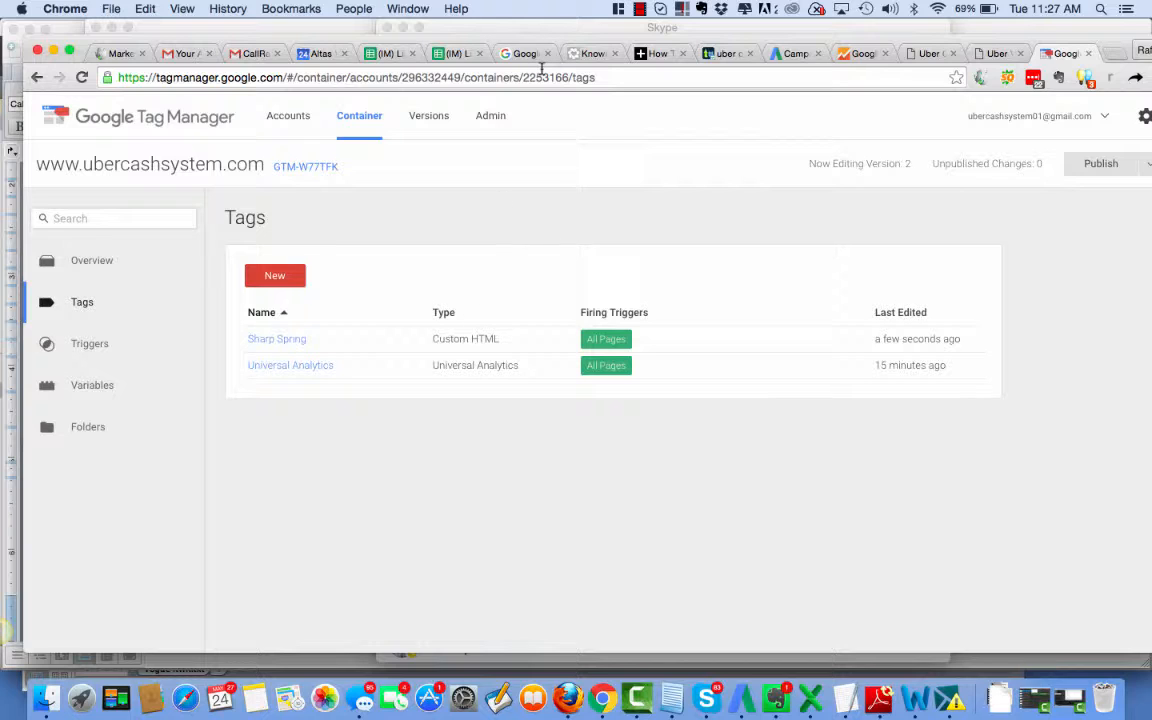
pyautogui.moveTo(572, 224)
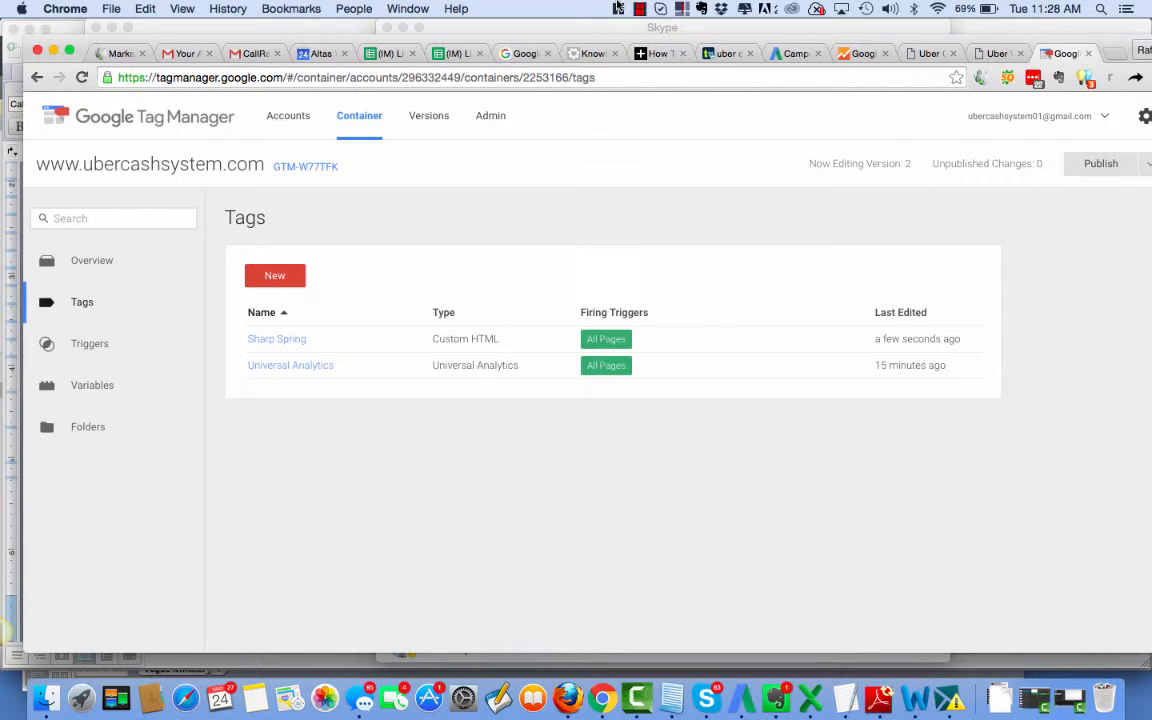
pyautogui.click(640, 8)
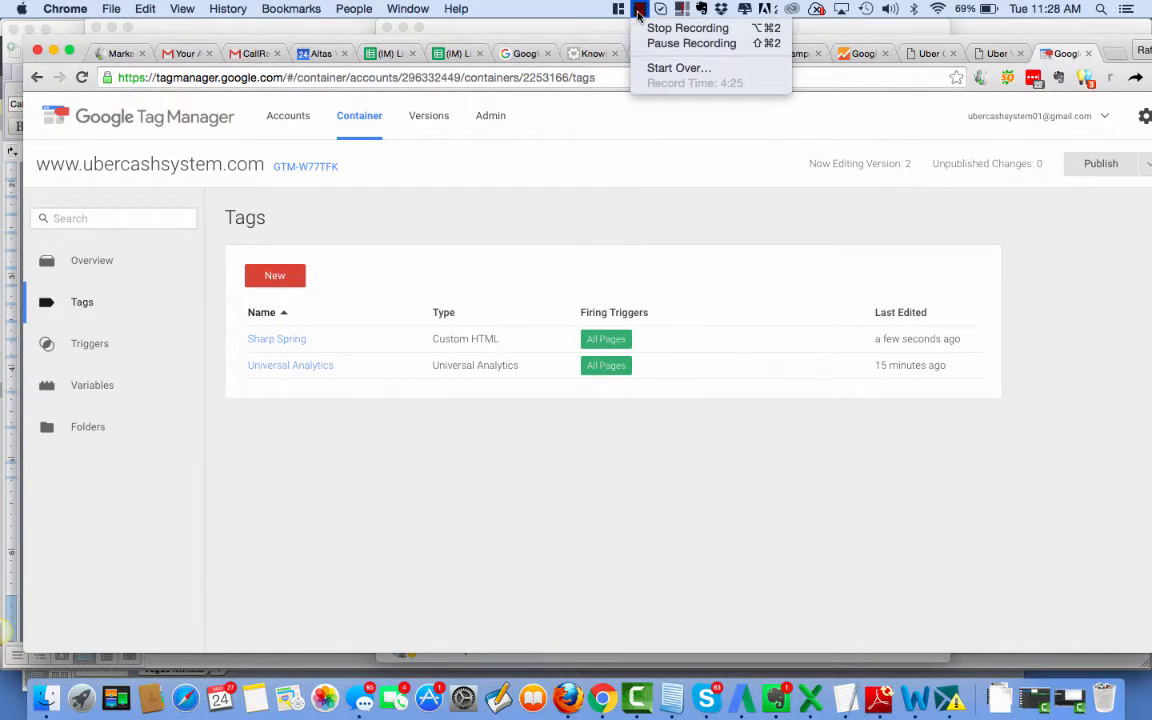